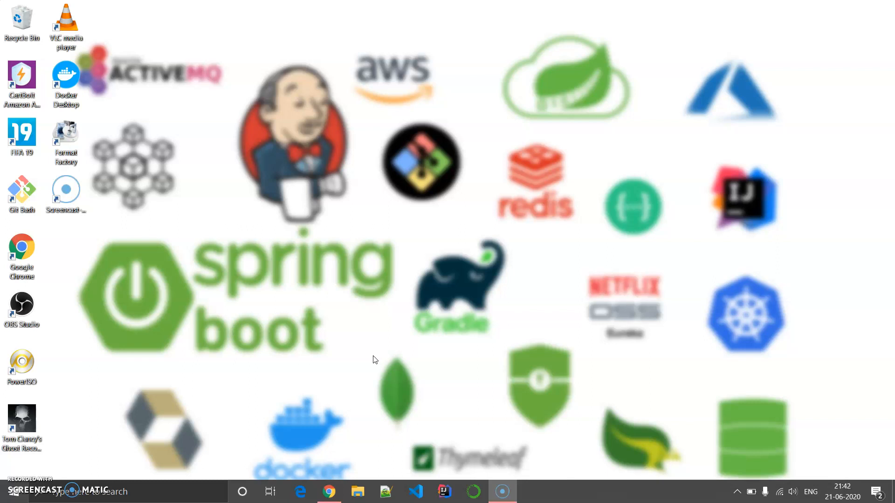
Step: Bring the Chrome window with the spring-boot-restapi GitHub repository to the front
{"action": "left_click", "coordinate": [328, 491]}
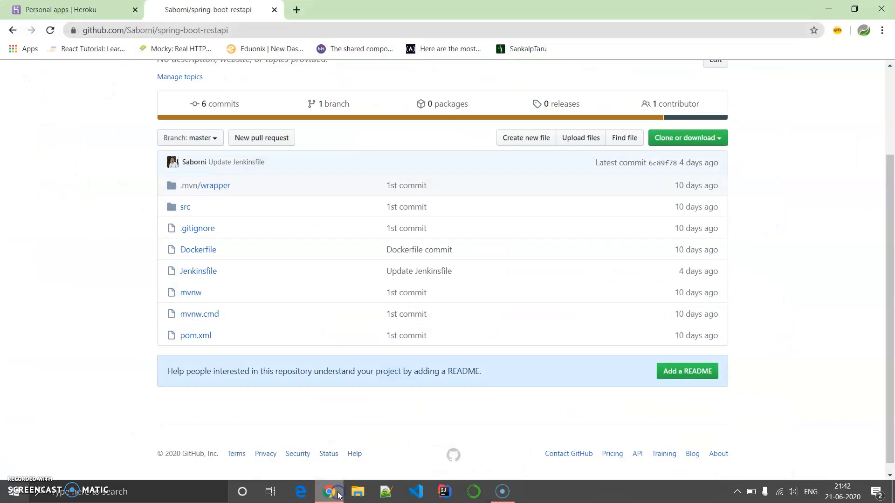
{"action": "mouse_move", "coordinate": [355, 340]}
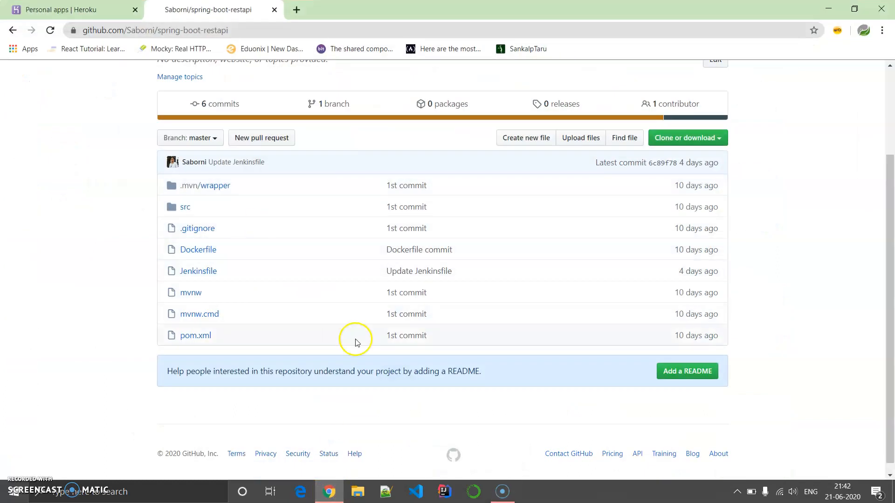
{"action": "mouse_move", "coordinate": [353, 338]}
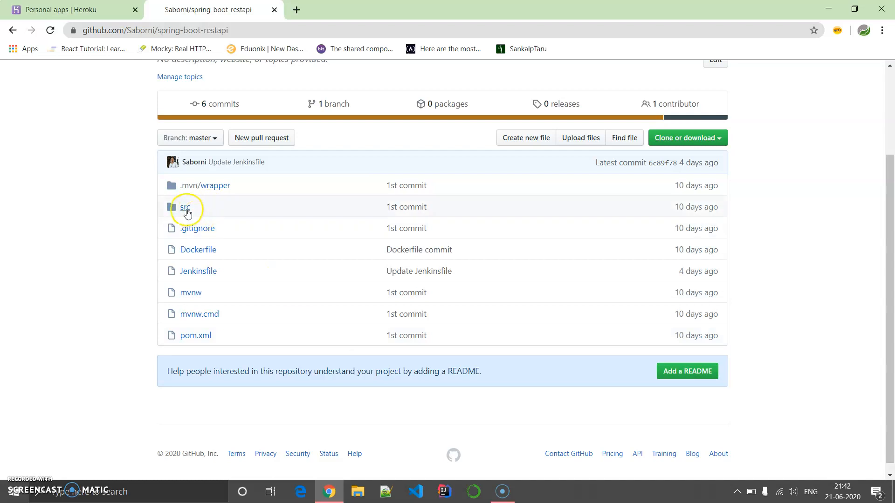
Step: Open src/main/java/xyz/lnews/dockerdemo/SpringBootDockerDemoApplication.java in the repository
{"action": "left_click", "coordinate": [185, 207]}
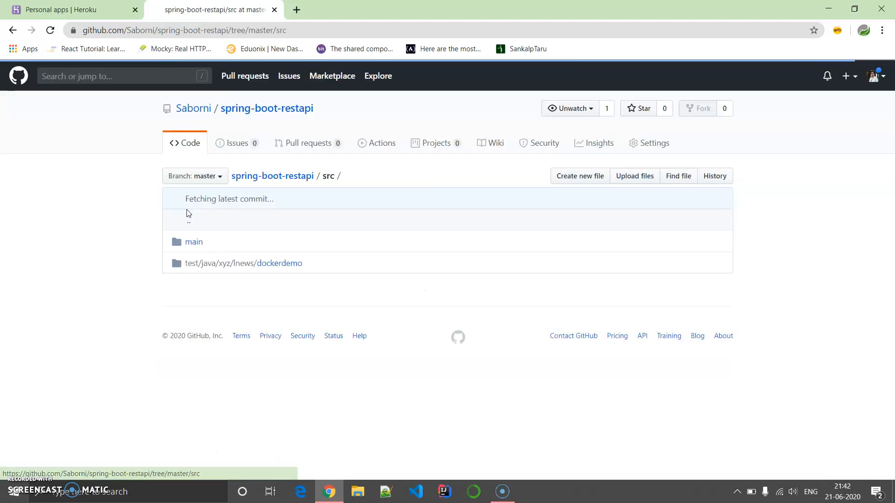
{"action": "left_click", "coordinate": [194, 242]}
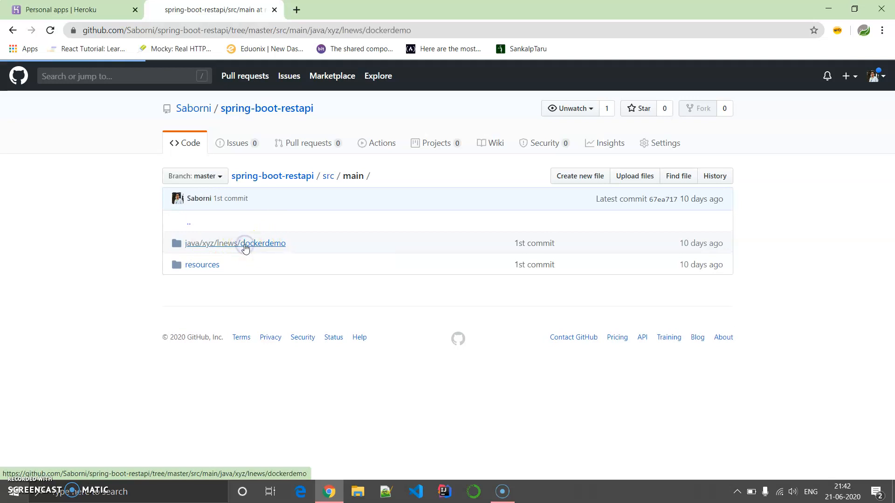
{"action": "left_click", "coordinate": [235, 242]}
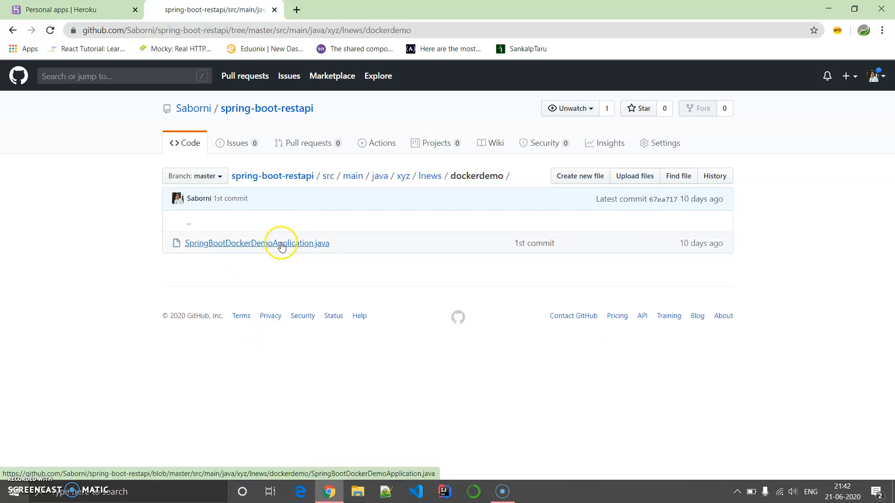
{"action": "left_click", "coordinate": [257, 243]}
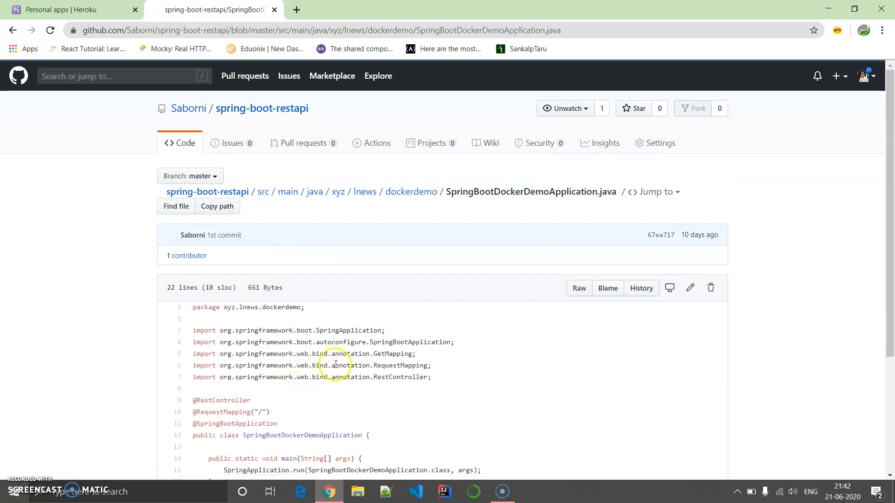
Step: Review the RequestMapping and /hello GetMapping annotations, then return to the Heroku dashboard
{"action": "scroll", "scroll_direction": "down", "scroll_amount": 3}
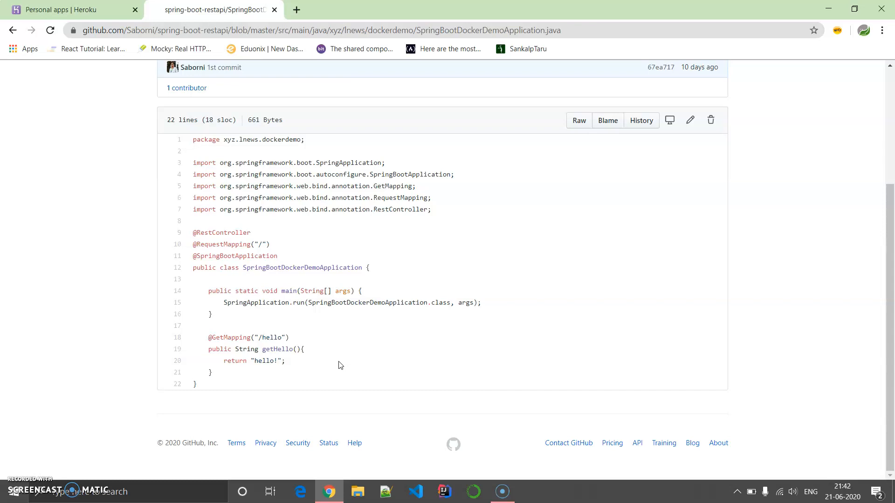
{"action": "double_click", "coordinate": [235, 244]}
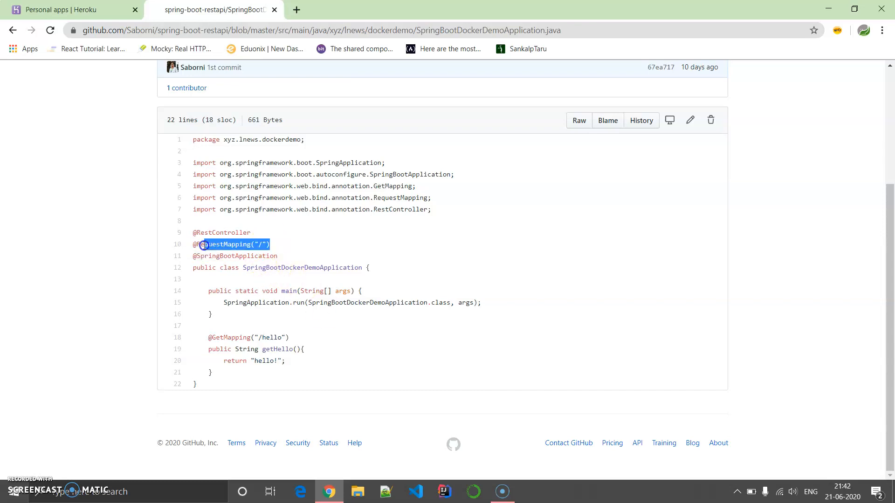
{"action": "left_click", "coordinate": [244, 232]}
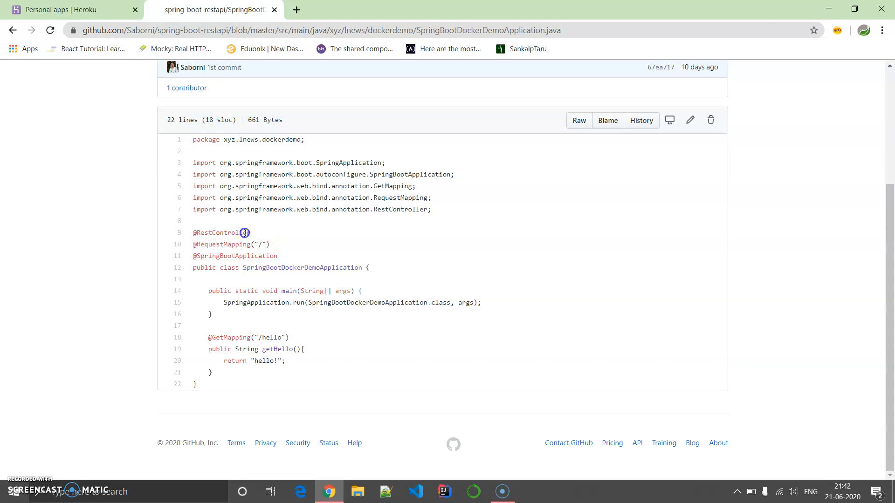
{"action": "mouse_move", "coordinate": [287, 337]}
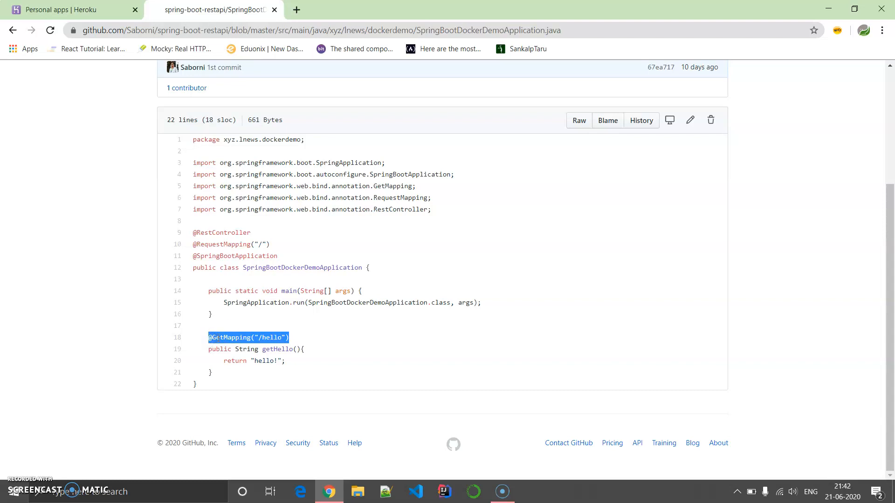
{"action": "double_click", "coordinate": [254, 361]}
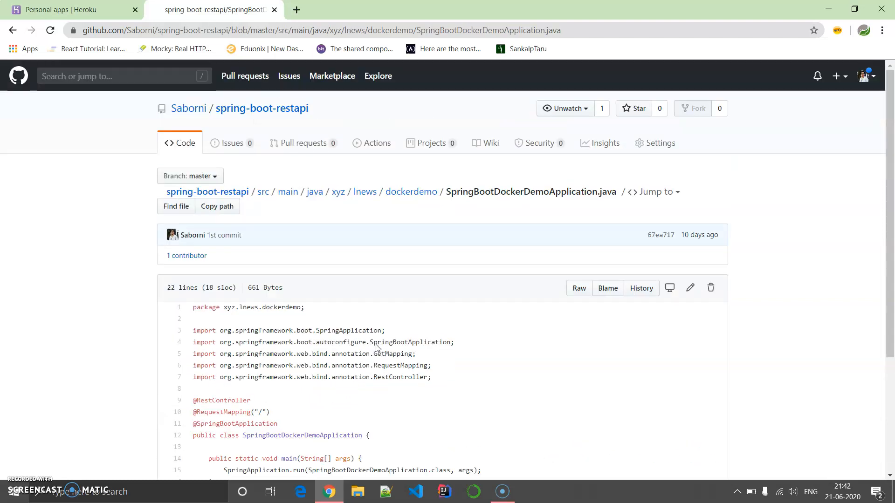
{"action": "left_click", "coordinate": [69, 9]}
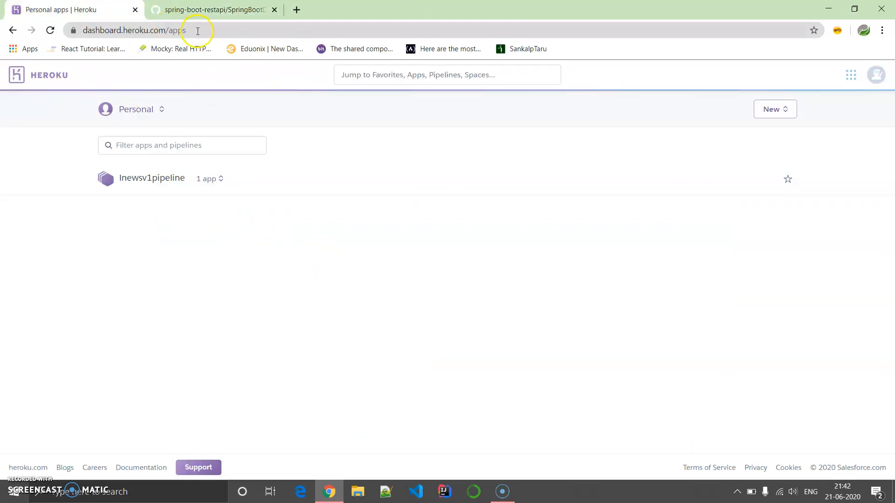
{"action": "left_click", "coordinate": [49, 74]}
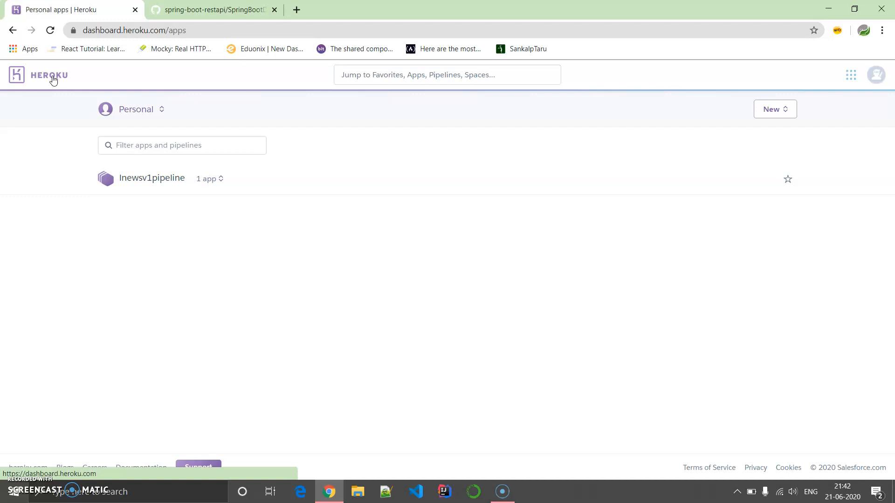
{"action": "left_click", "coordinate": [850, 75]}
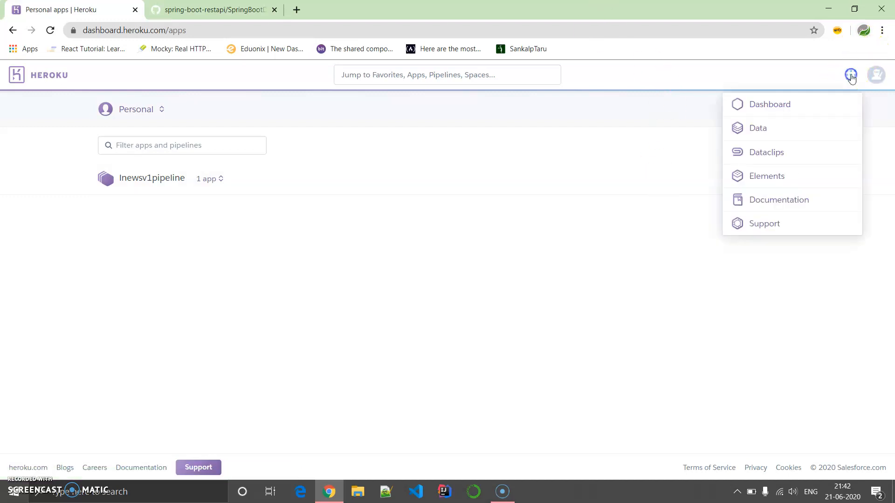
{"action": "left_click", "coordinate": [770, 104]}
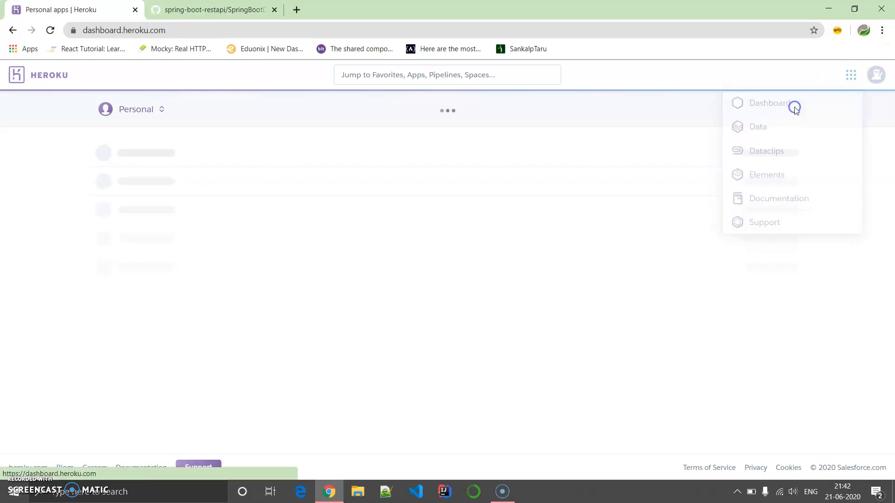
{"action": "left_click", "coordinate": [771, 104]}
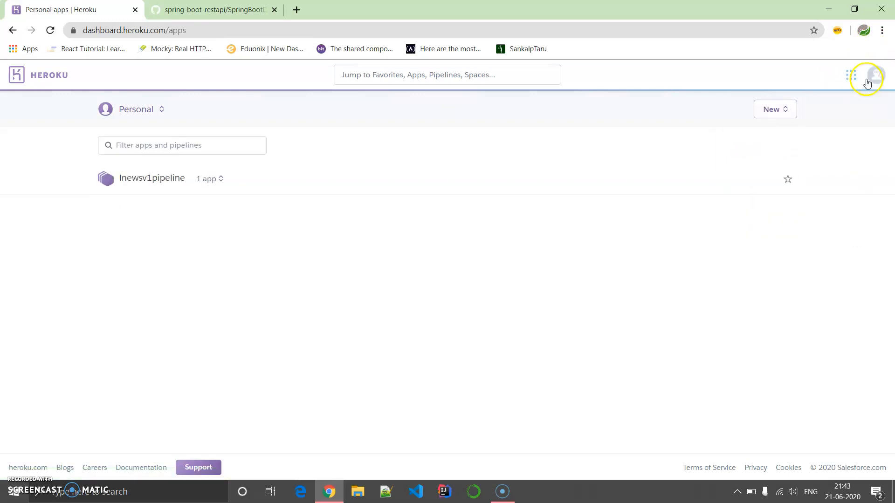
{"action": "left_click", "coordinate": [851, 74]}
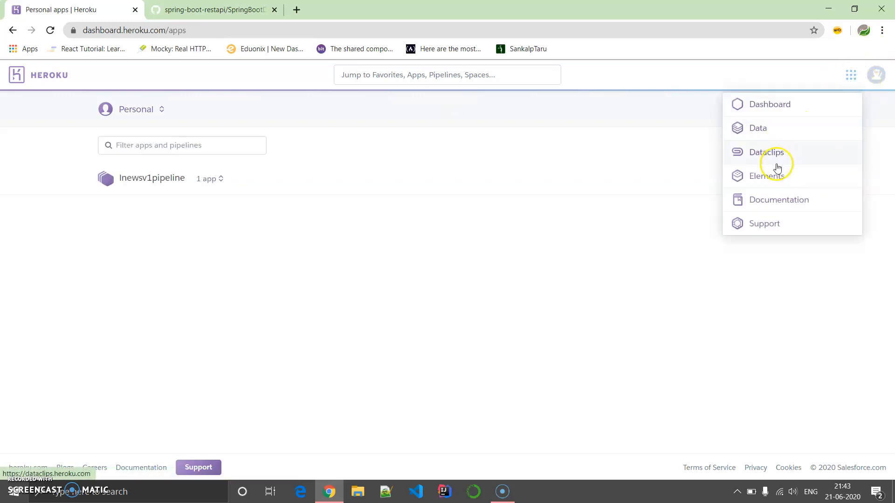
{"action": "mouse_move", "coordinate": [775, 224]}
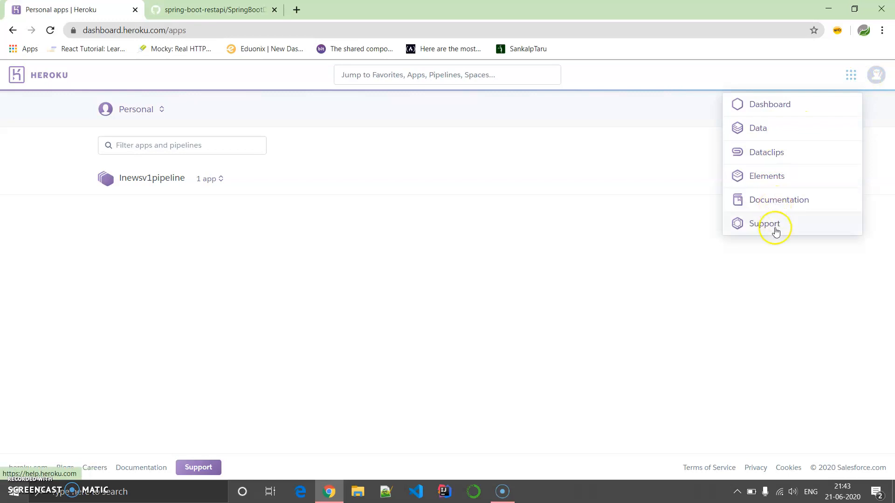
{"action": "left_click", "coordinate": [876, 74]}
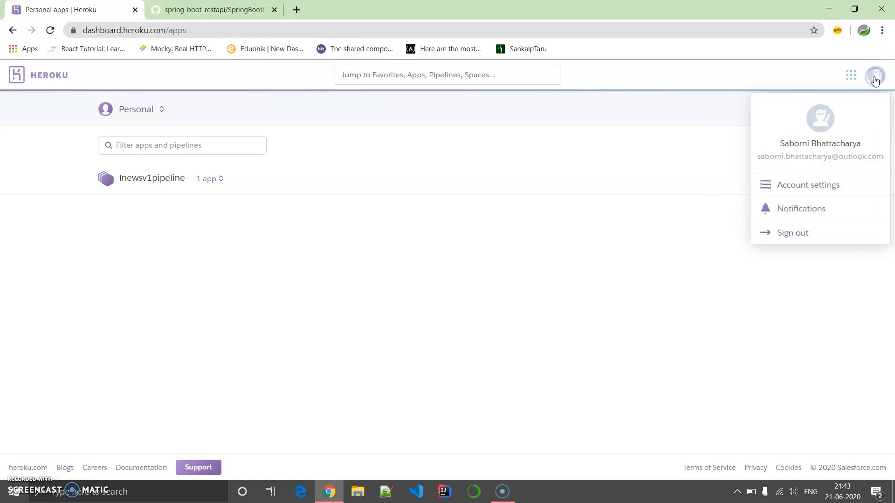
{"action": "mouse_move", "coordinate": [746, 216]}
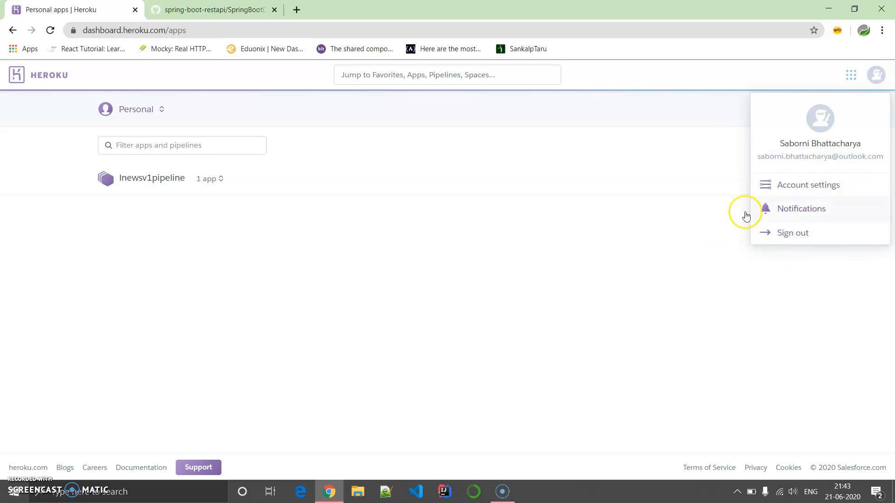
{"action": "left_click", "coordinate": [49, 75]}
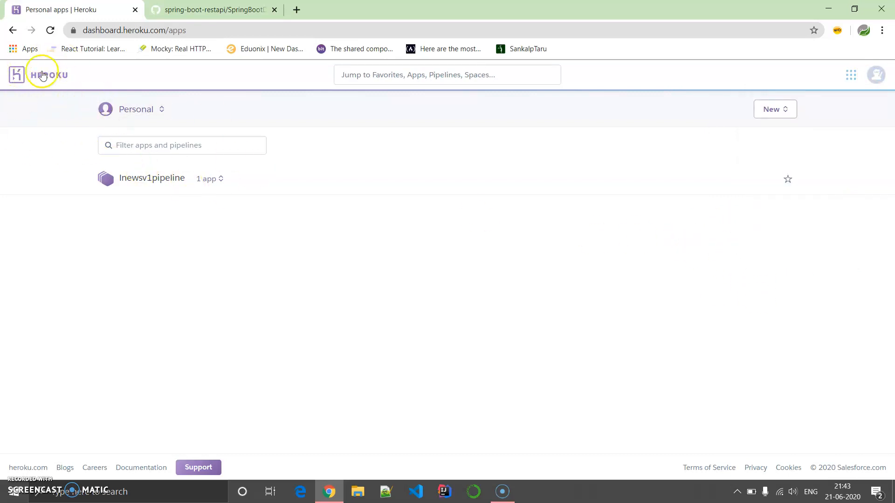
{"action": "mouse_move", "coordinate": [122, 318]}
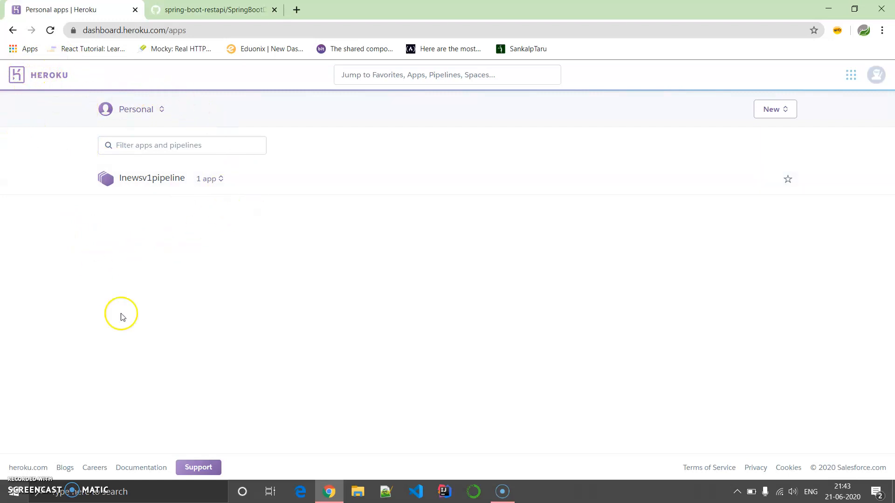
{"action": "mouse_move", "coordinate": [609, 280]}
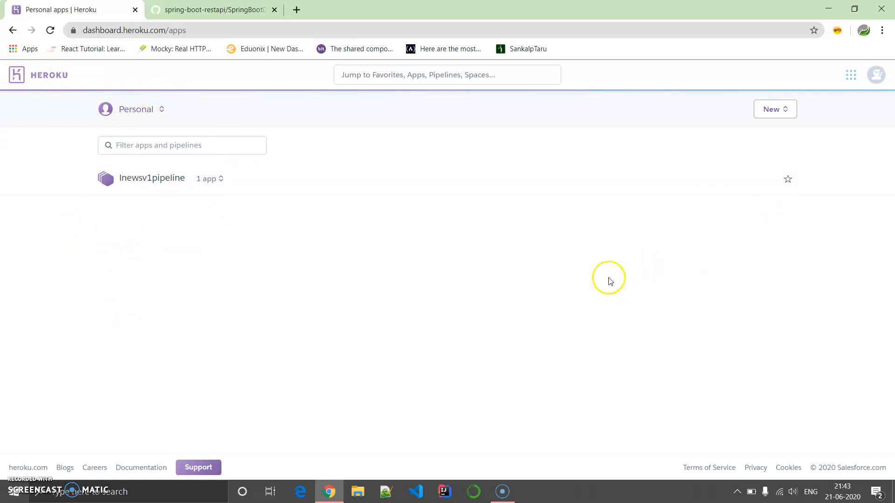
Step: Create a new app named 'spring-boot-restapi-app' with the United States region
{"action": "left_click", "coordinate": [774, 109]}
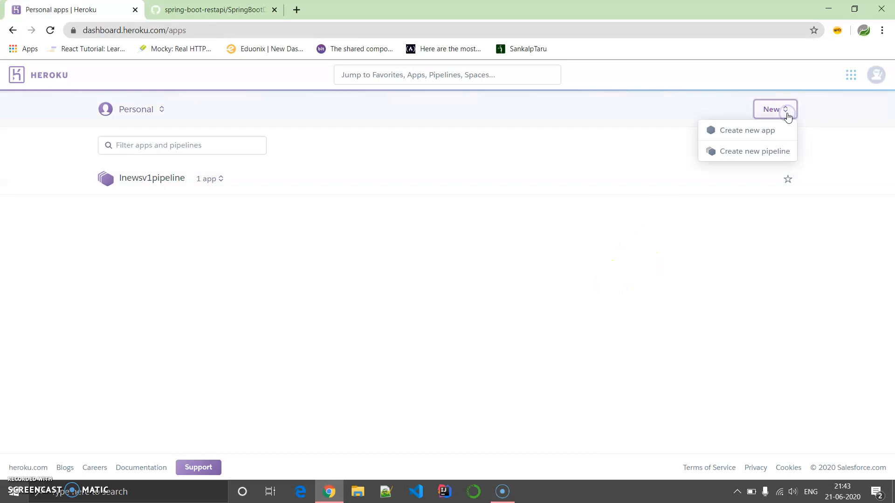
{"action": "left_click", "coordinate": [749, 130]}
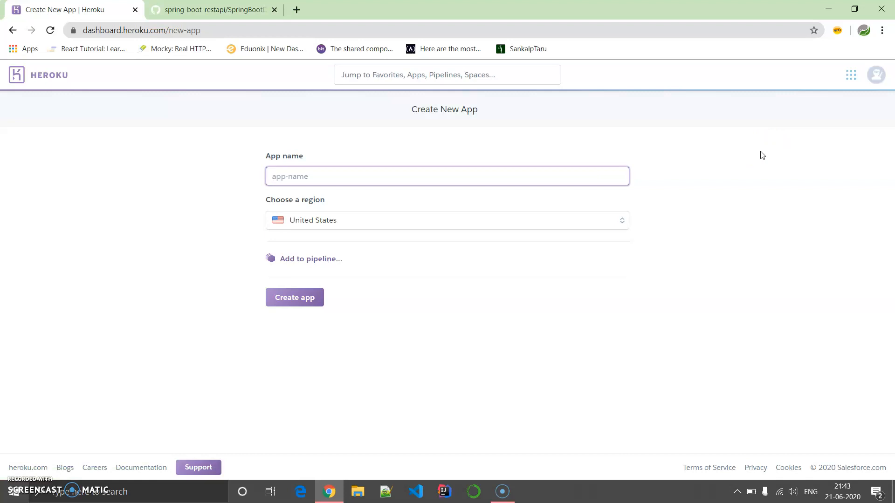
{"action": "type", "text": "sp"}
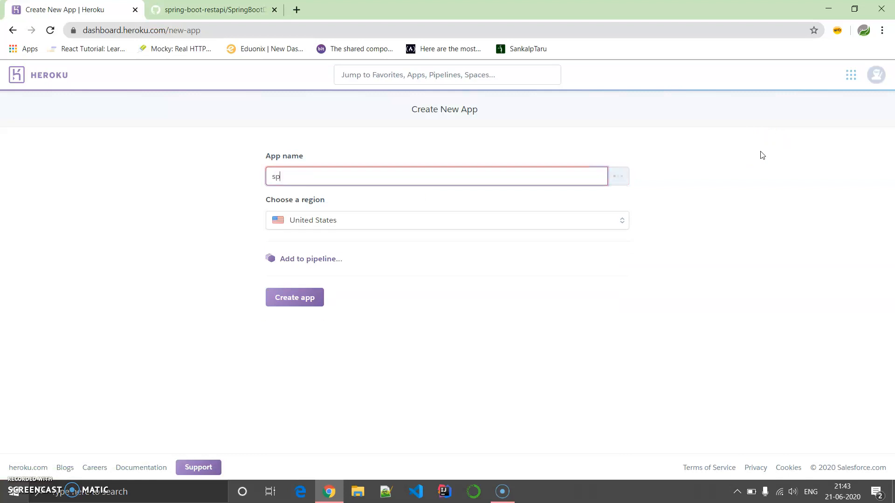
{"action": "type", "text": "ring-b"}
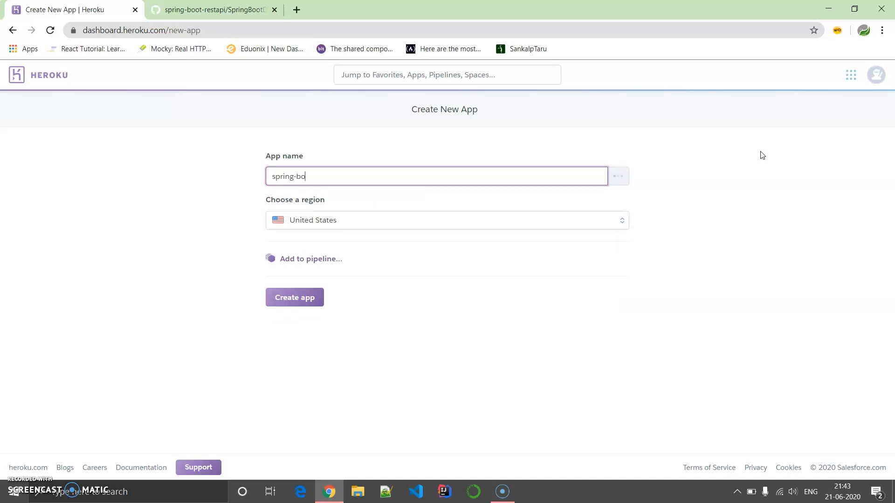
{"action": "type", "text": "ot-res"}
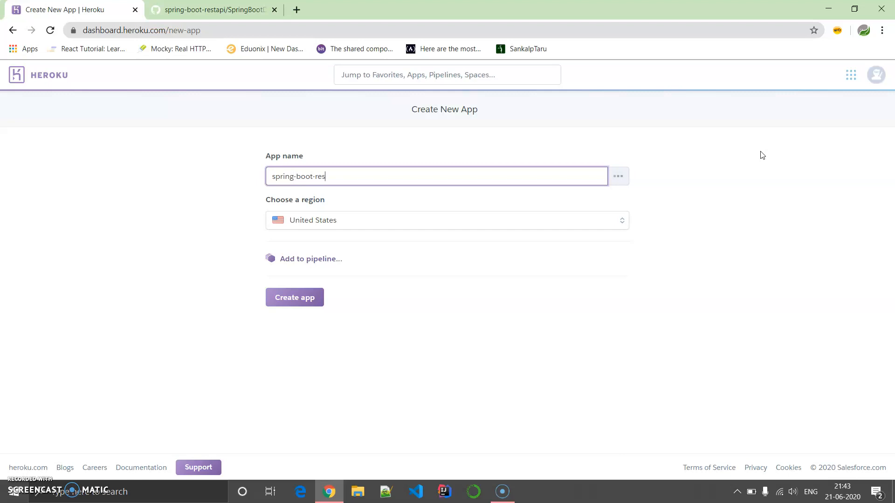
{"action": "type", "text": "ta"}
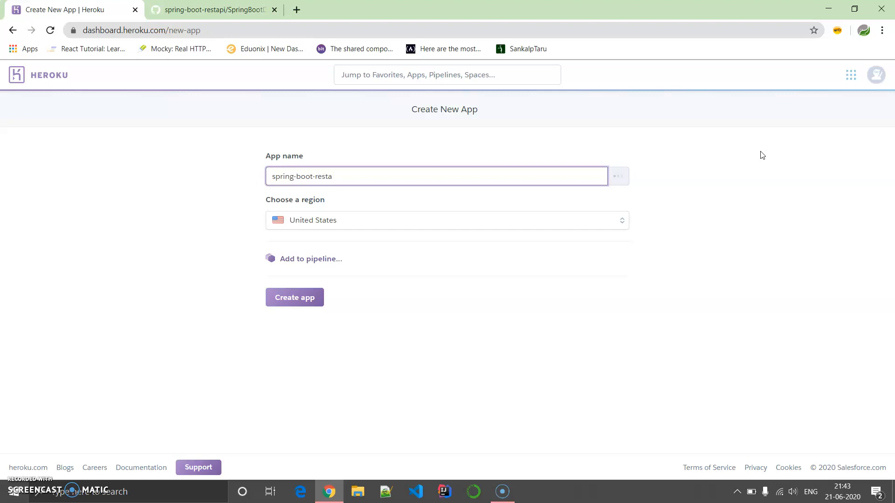
{"action": "type", "text": "pi-a"}
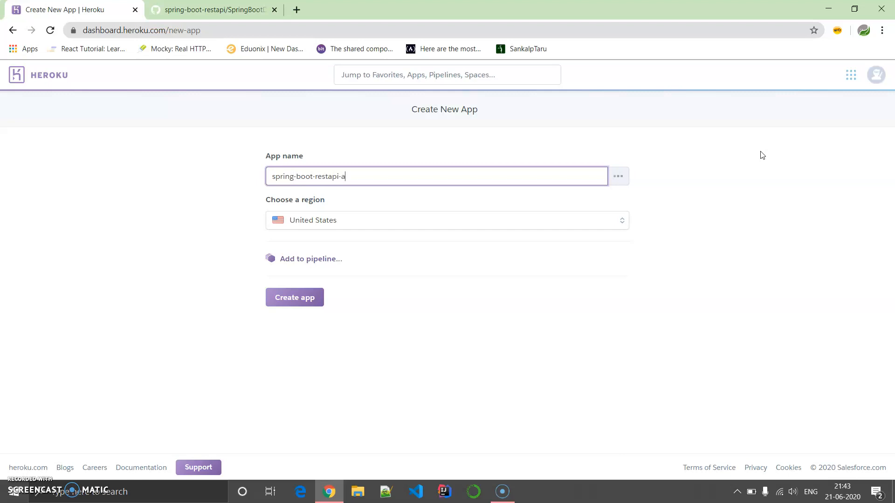
{"action": "type", "text": "pp"}
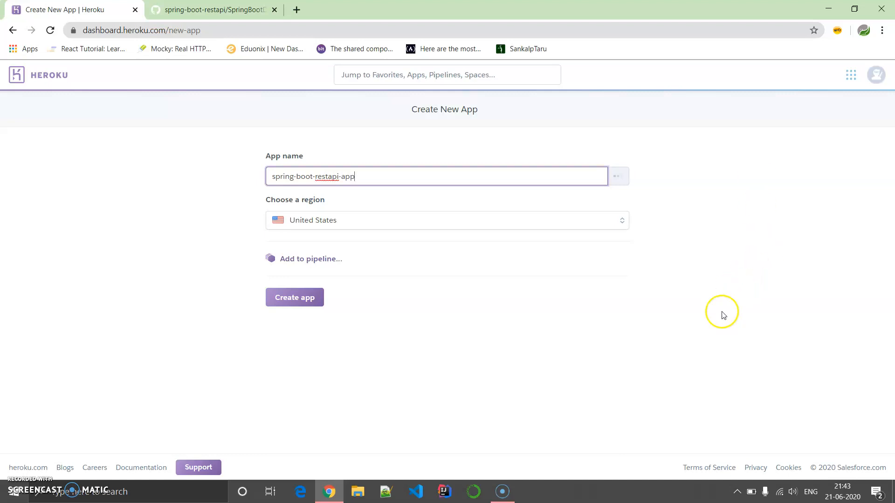
{"action": "mouse_move", "coordinate": [325, 205]}
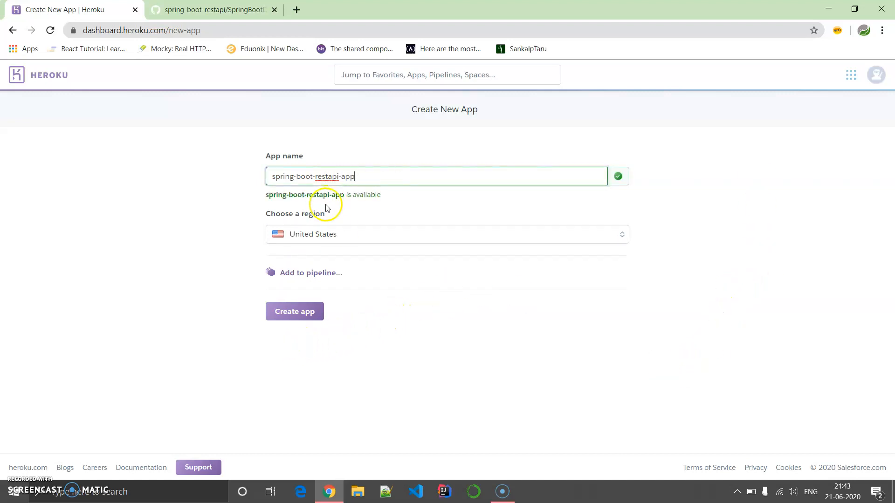
{"action": "mouse_move", "coordinate": [400, 206]}
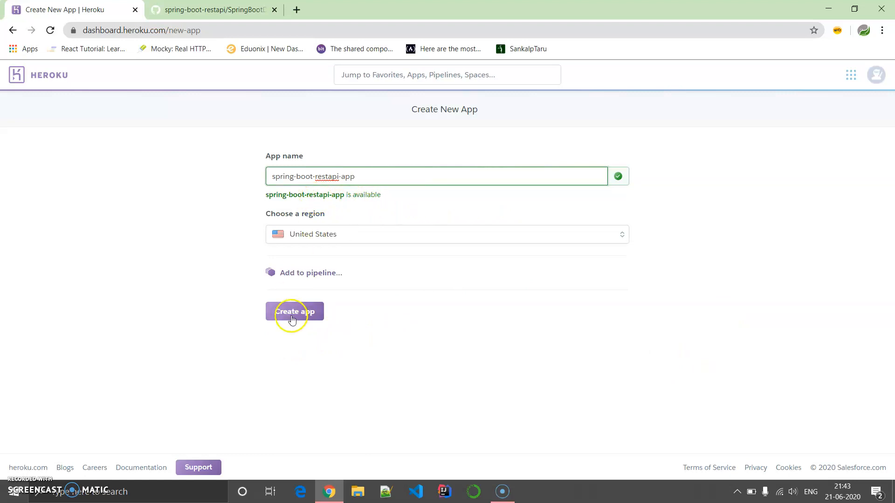
{"action": "left_click", "coordinate": [294, 311]}
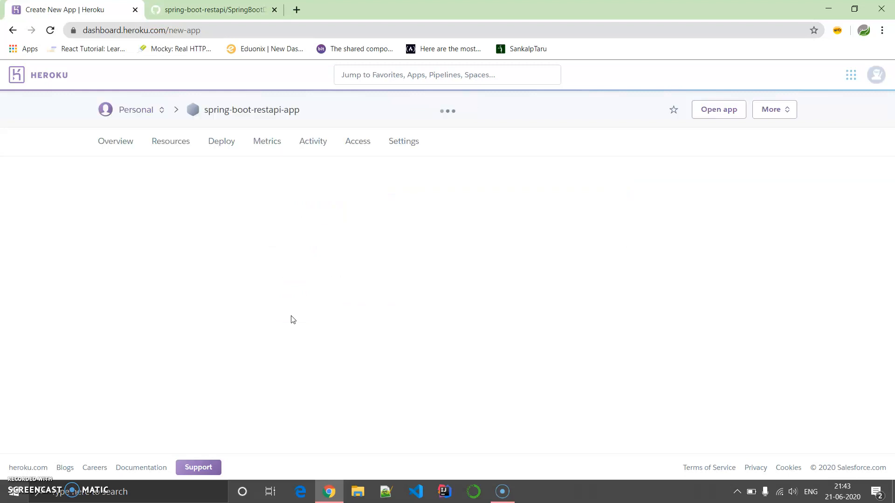
Step: Open spring-boot-restapi-app's Deploy page and look over the deployment method options
{"action": "left_click", "coordinate": [217, 141]}
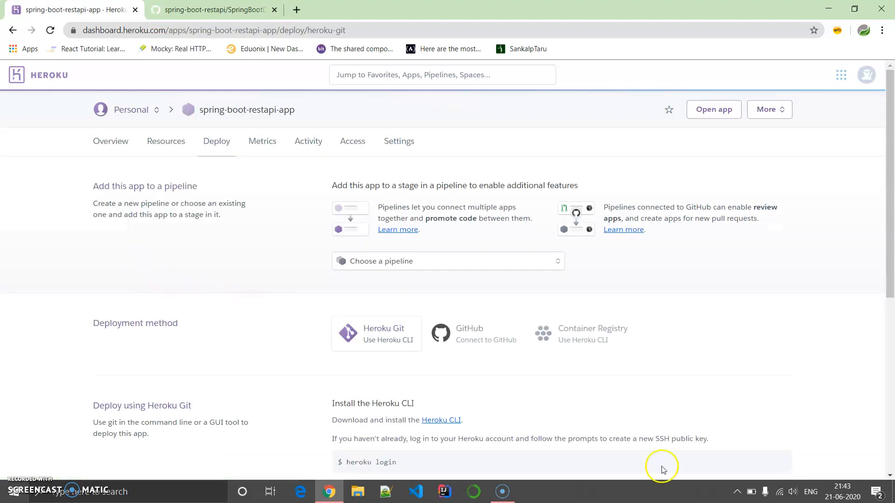
{"action": "mouse_move", "coordinate": [559, 422]}
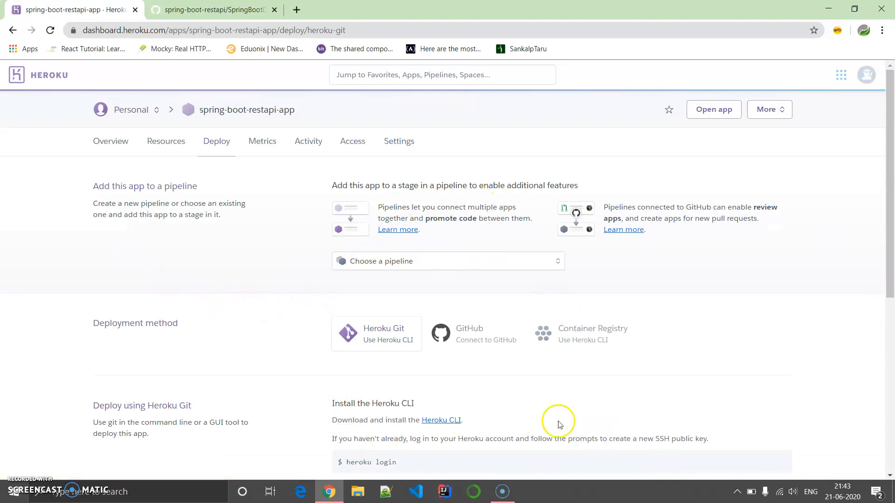
{"action": "scroll", "scroll_direction": "down", "scroll_amount": 3}
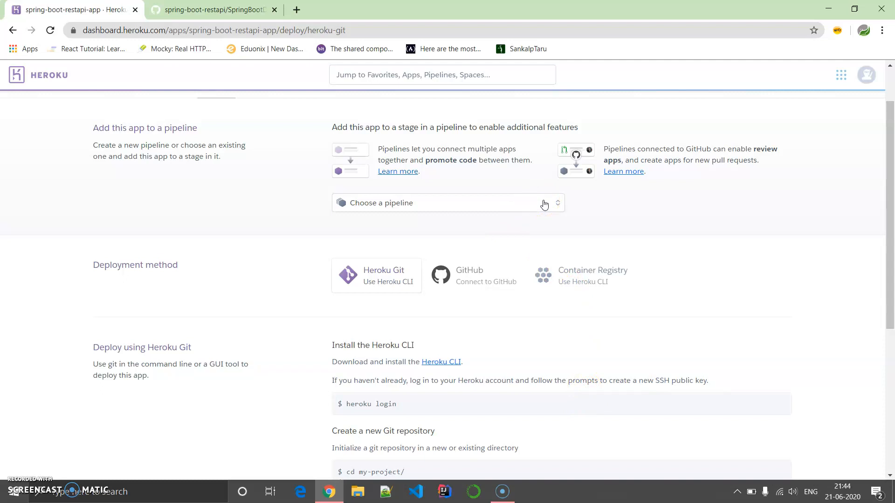
{"action": "mouse_move", "coordinate": [514, 308]}
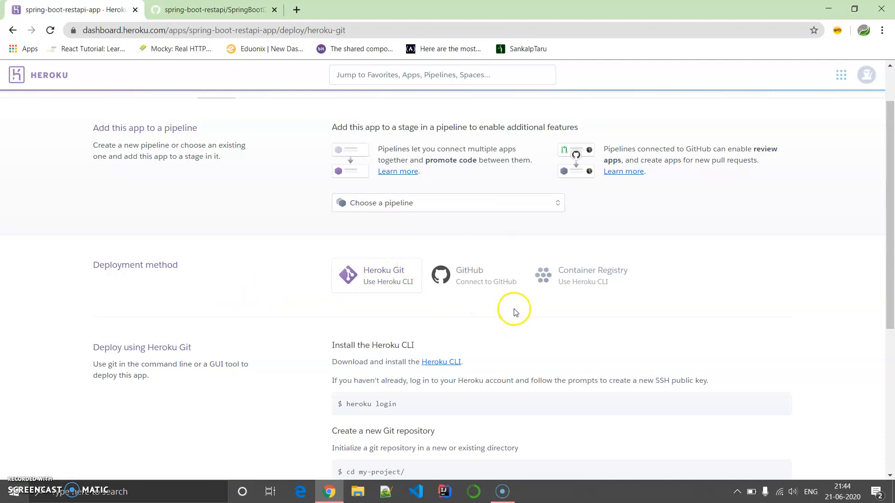
{"action": "mouse_move", "coordinate": [476, 287]}
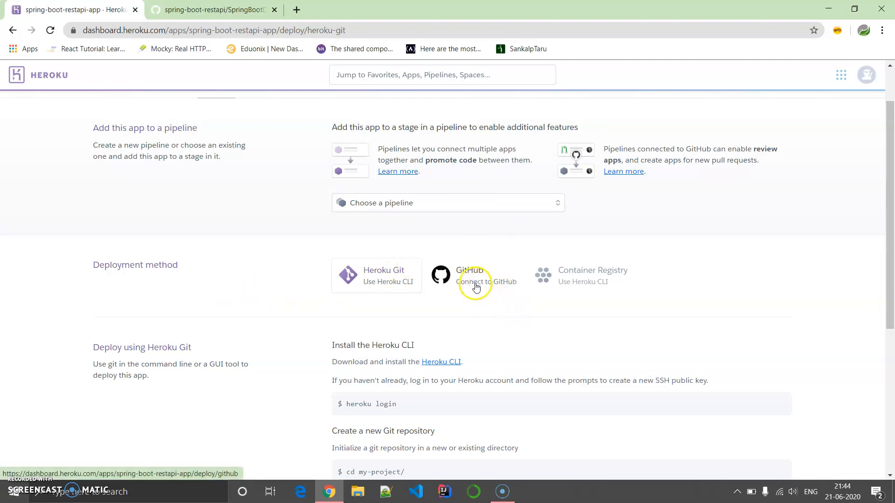
{"action": "mouse_move", "coordinate": [408, 285]}
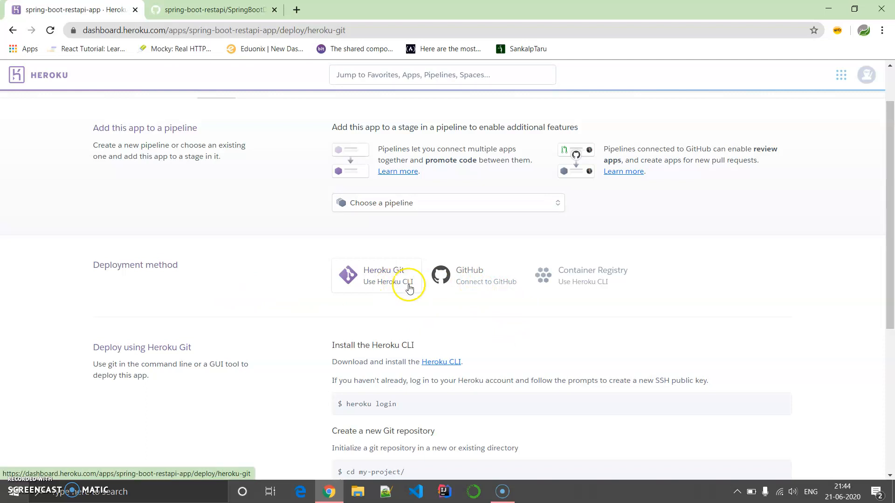
{"action": "mouse_move", "coordinate": [511, 300]}
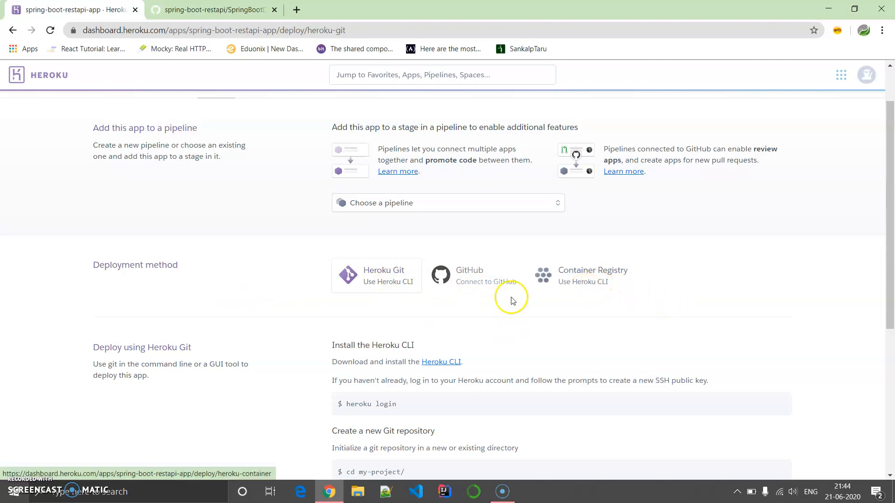
{"action": "mouse_move", "coordinate": [200, 10]}
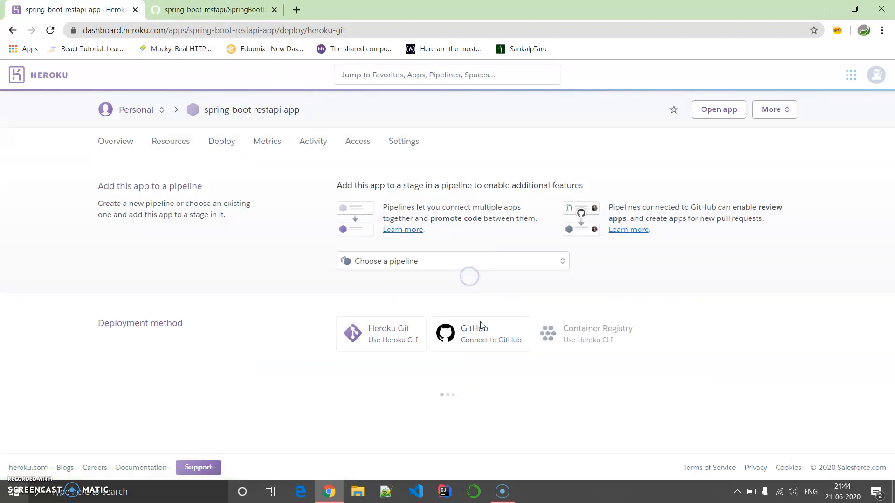
Step: Choose GitHub deployment and connect the Saborni/spring-boot-restapi repository
{"action": "left_click", "coordinate": [474, 334]}
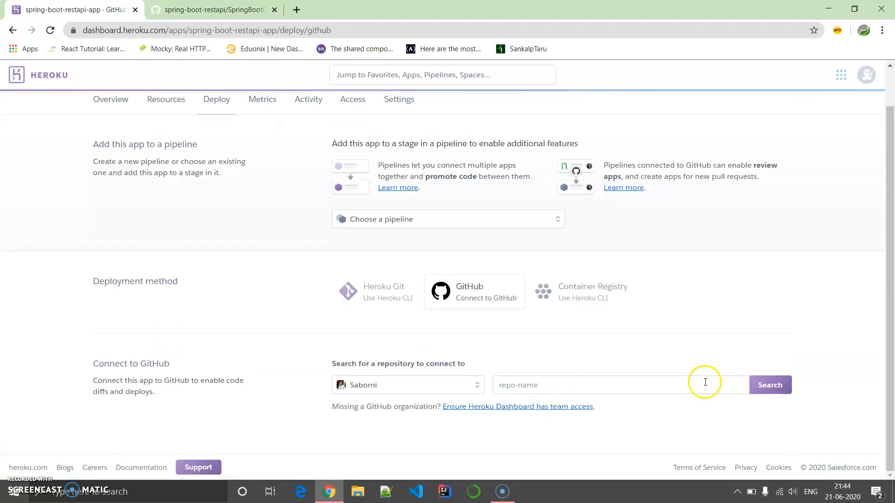
{"action": "left_click", "coordinate": [770, 385]}
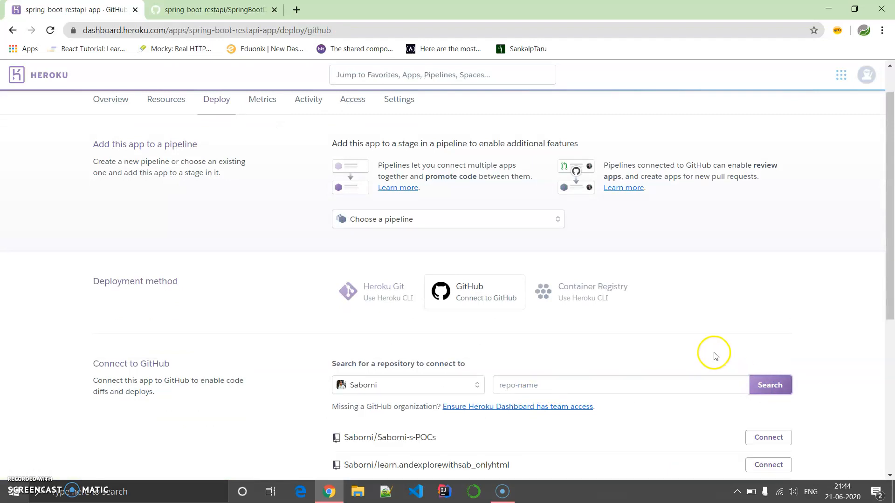
{"action": "scroll", "scroll_direction": "down", "scroll_amount": 3}
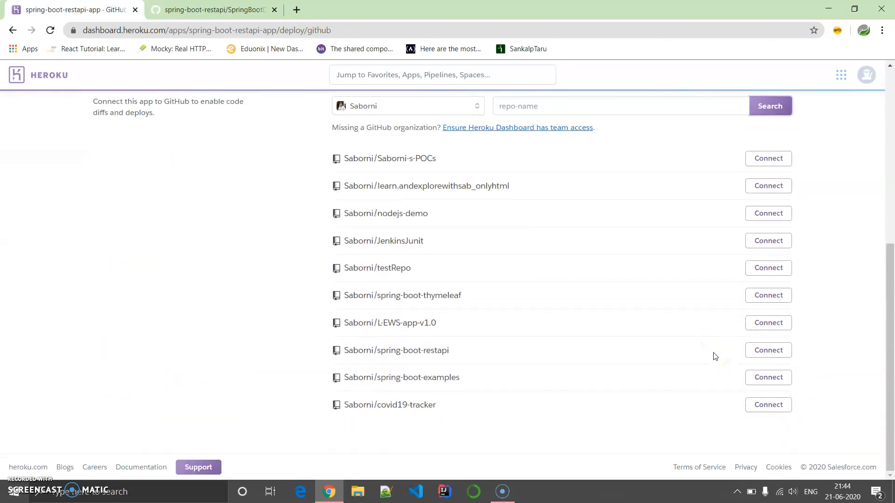
{"action": "mouse_move", "coordinate": [483, 371]}
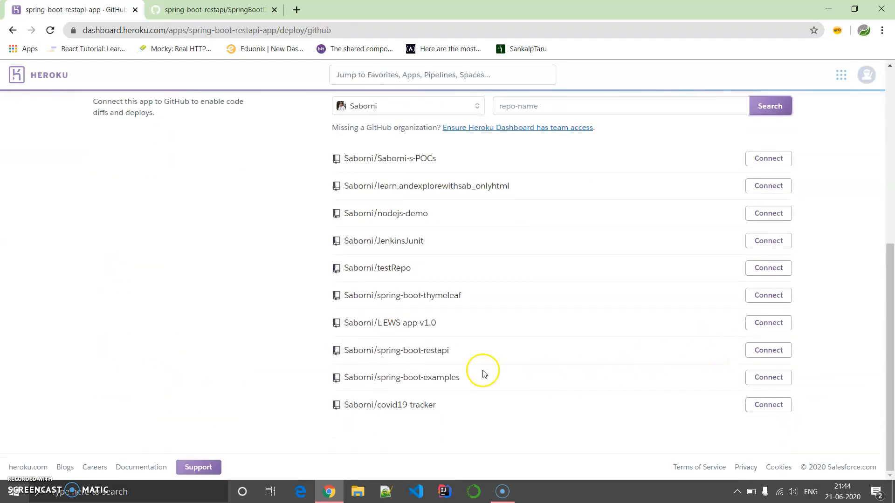
{"action": "mouse_move", "coordinate": [498, 361]}
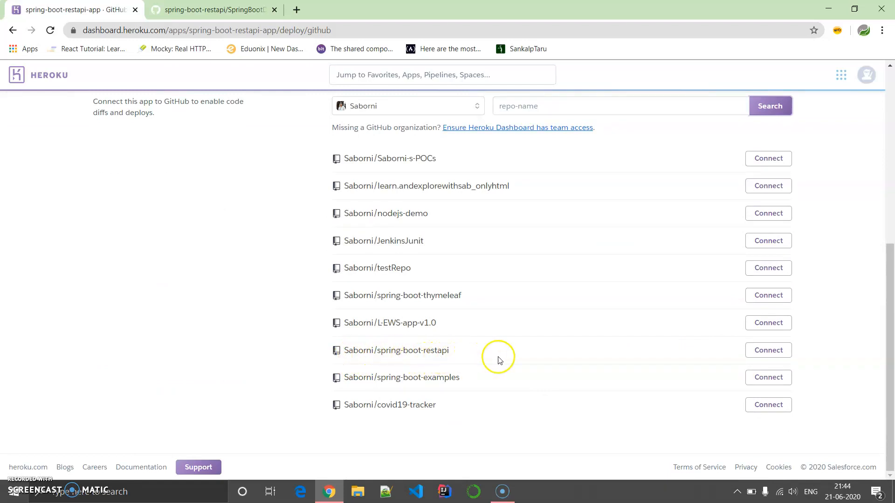
{"action": "left_click", "coordinate": [768, 350]}
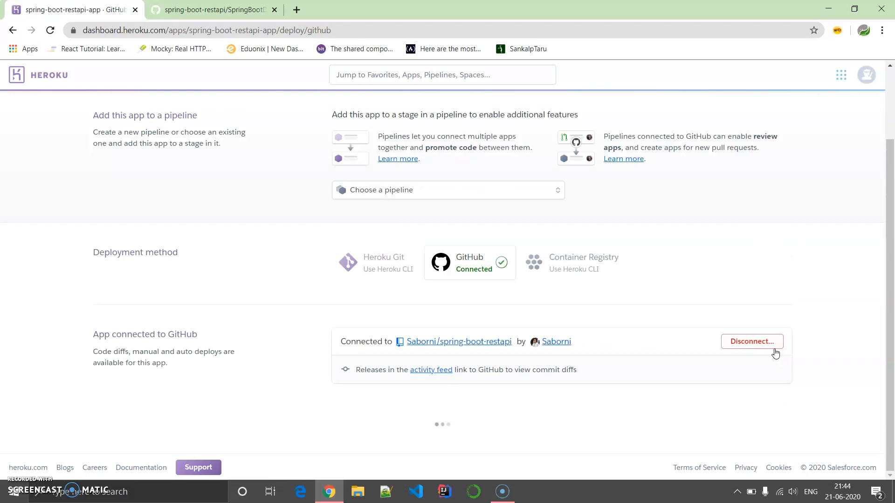
{"action": "scroll", "scroll_direction": "down", "scroll_amount": 3}
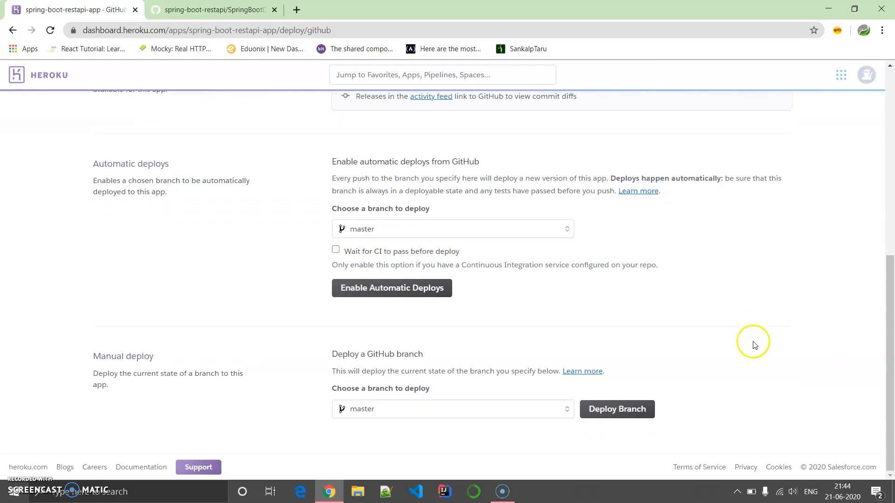
{"action": "mouse_move", "coordinate": [753, 345]}
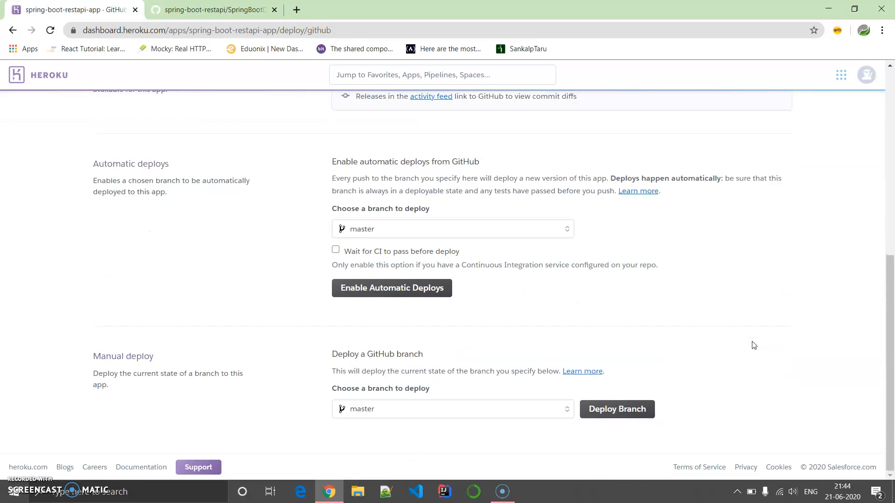
{"action": "mouse_move", "coordinate": [616, 409]}
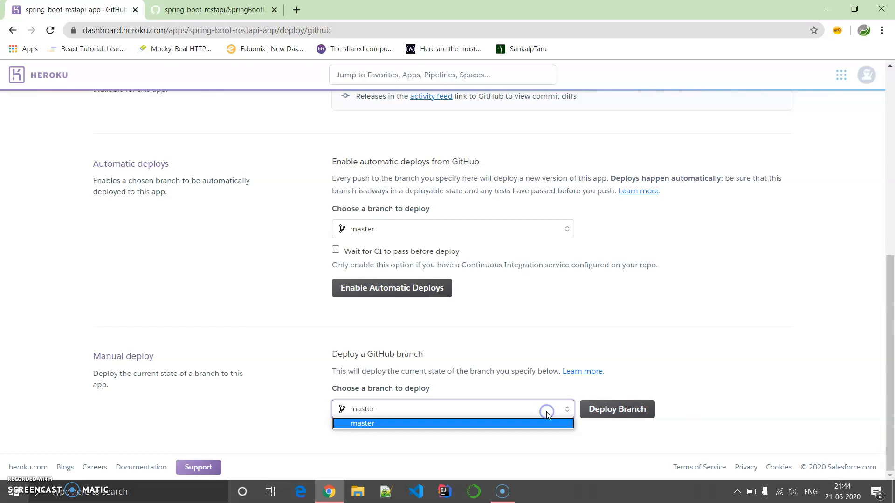
Step: Manually deploy the master branch and follow the build log until it succeeds
{"action": "left_click", "coordinate": [360, 424]}
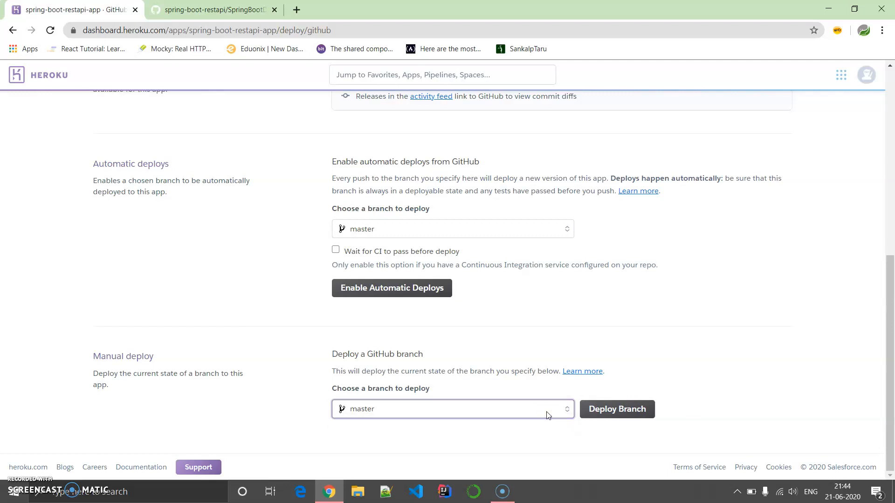
{"action": "left_click", "coordinate": [616, 410]}
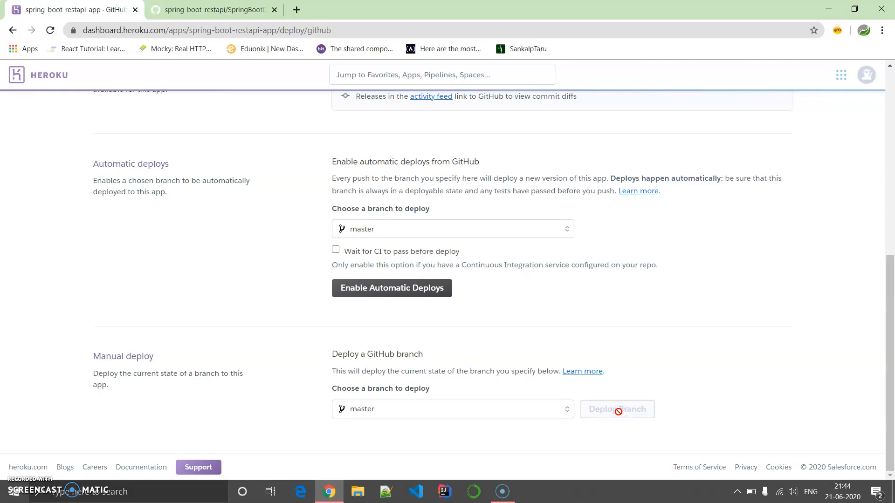
{"action": "mouse_move", "coordinate": [738, 341]}
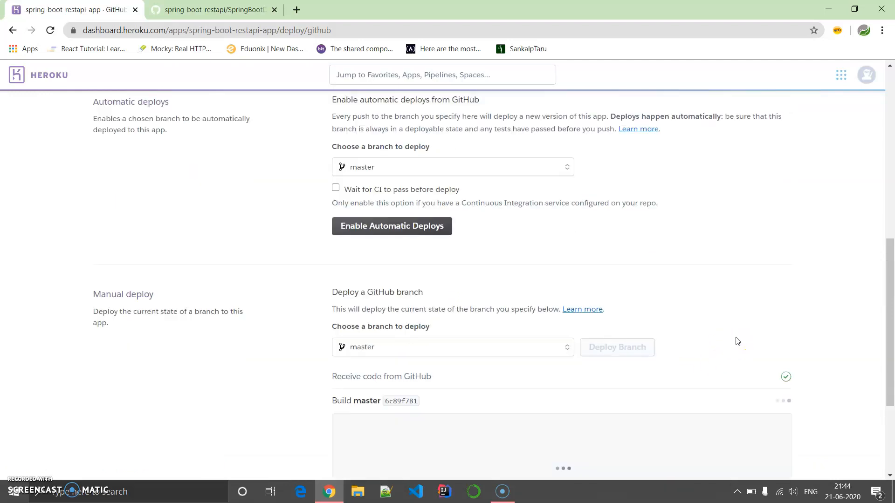
{"action": "scroll", "scroll_direction": "down", "scroll_amount": 3}
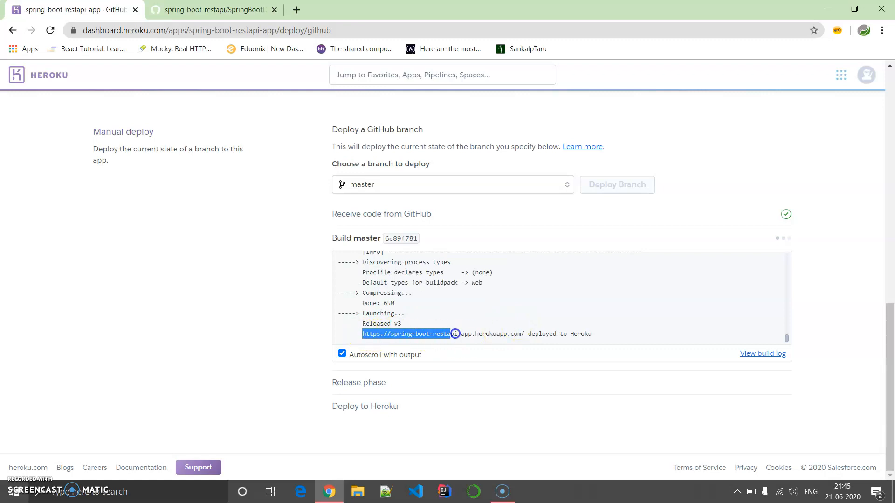
{"action": "scroll", "scroll_direction": "up", "scroll_amount": 3}
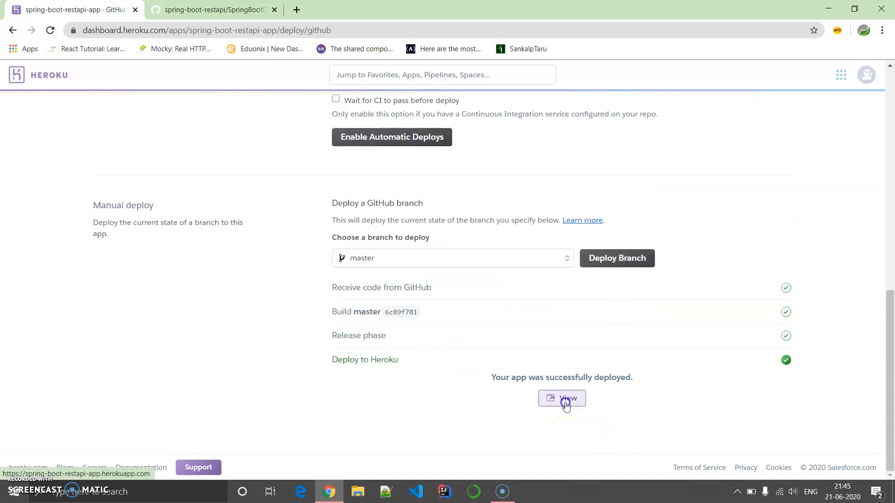
Step: Open the deployed app and load its /hello URL, which shows 'hello!'
{"action": "left_click", "coordinate": [562, 399]}
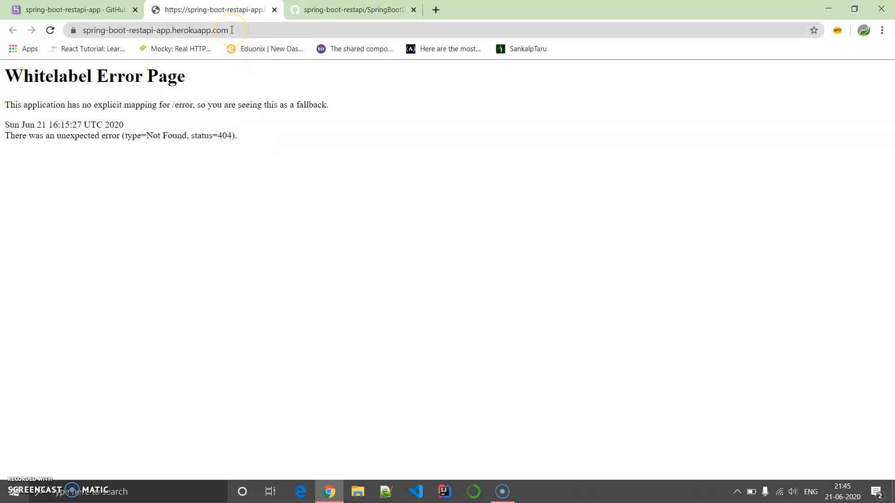
{"action": "left_click", "coordinate": [154, 30]}
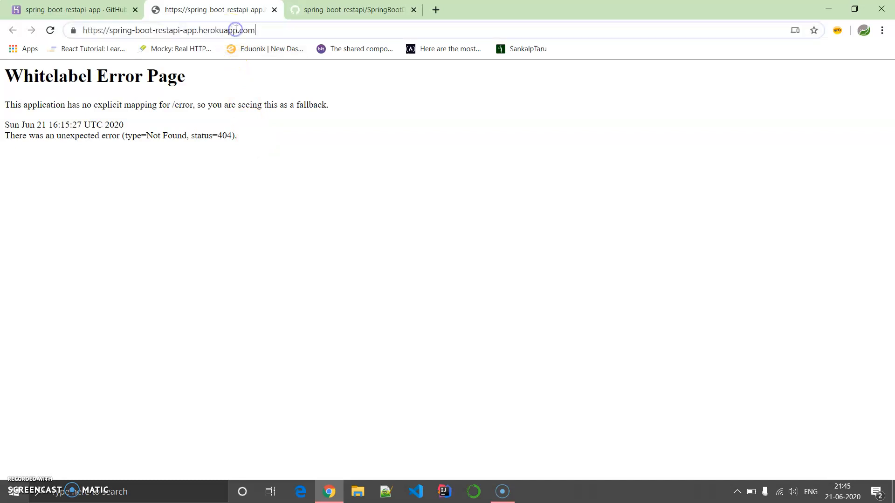
{"action": "type", "text": "/"}
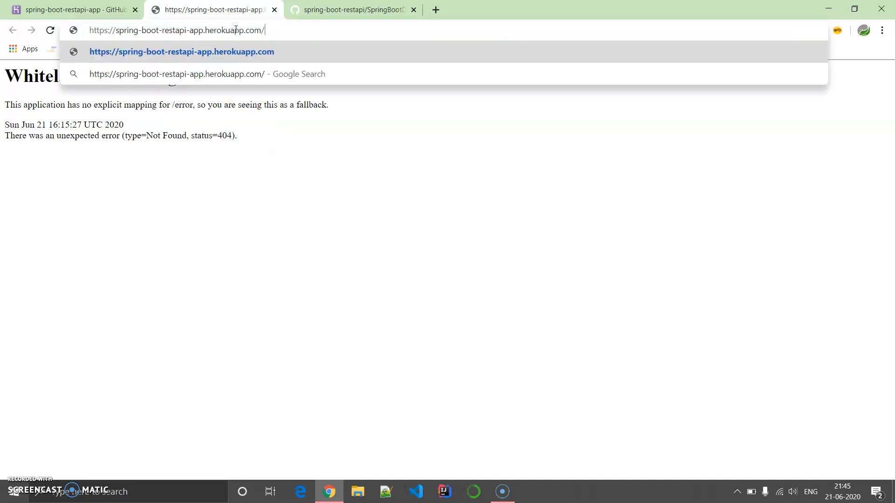
{"action": "type", "text": "hello"}
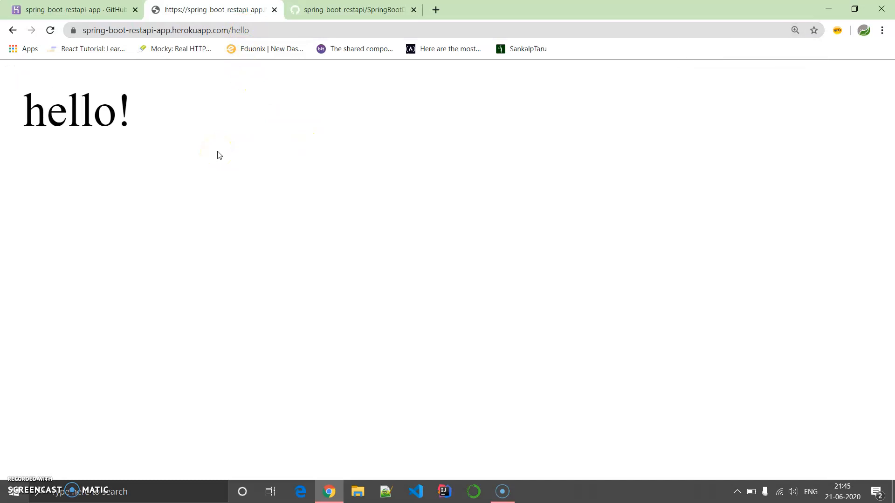
{"action": "double_click", "coordinate": [74, 110]}
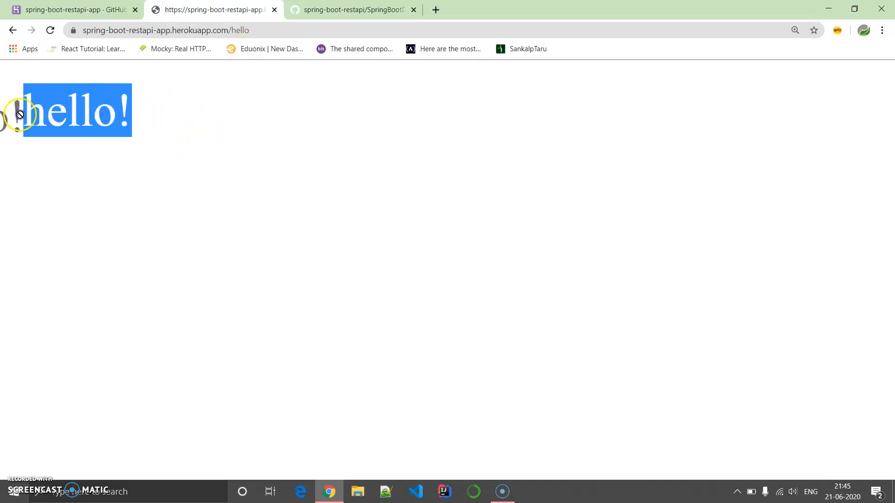
{"action": "left_click", "coordinate": [314, 110]}
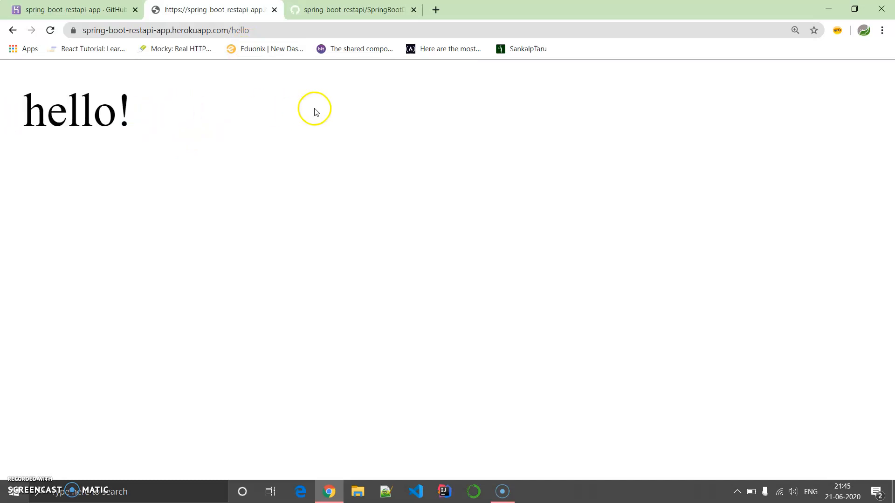
Step: Switch back to Heroku and scroll through the Deploy page's successful master deployment
{"action": "left_click", "coordinate": [68, 10]}
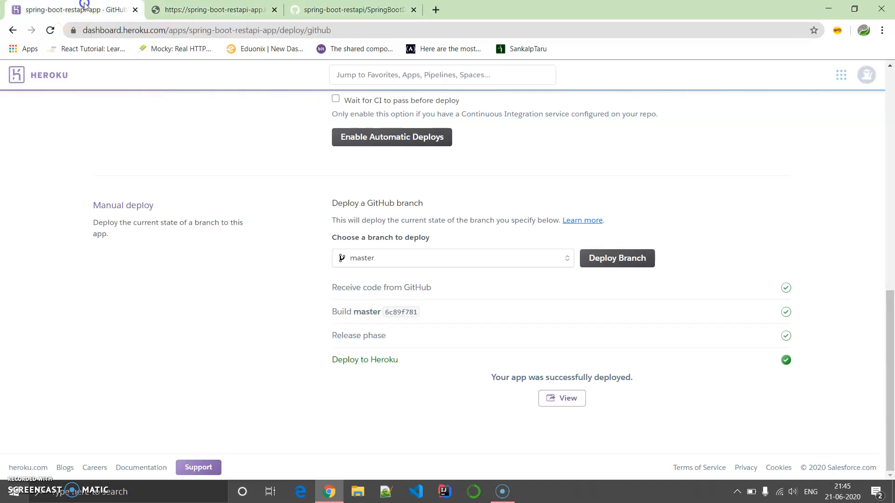
{"action": "scroll", "scroll_direction": "up", "scroll_amount": 3}
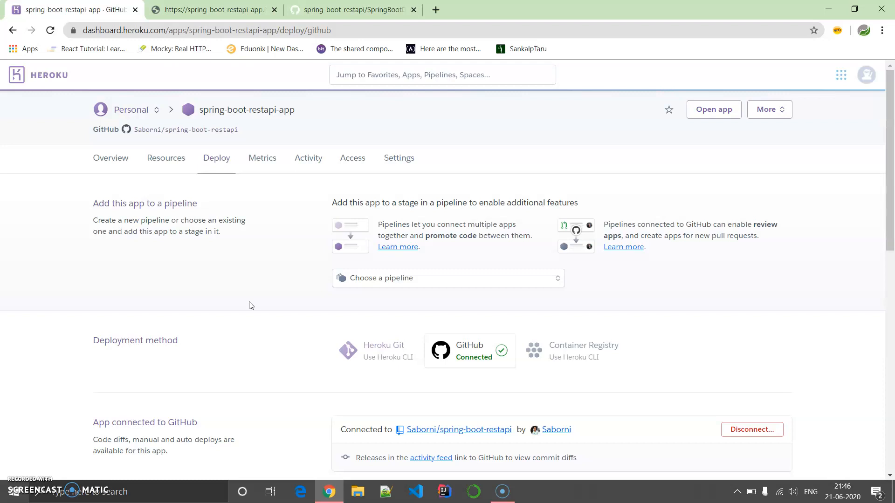
{"action": "mouse_move", "coordinate": [394, 354]}
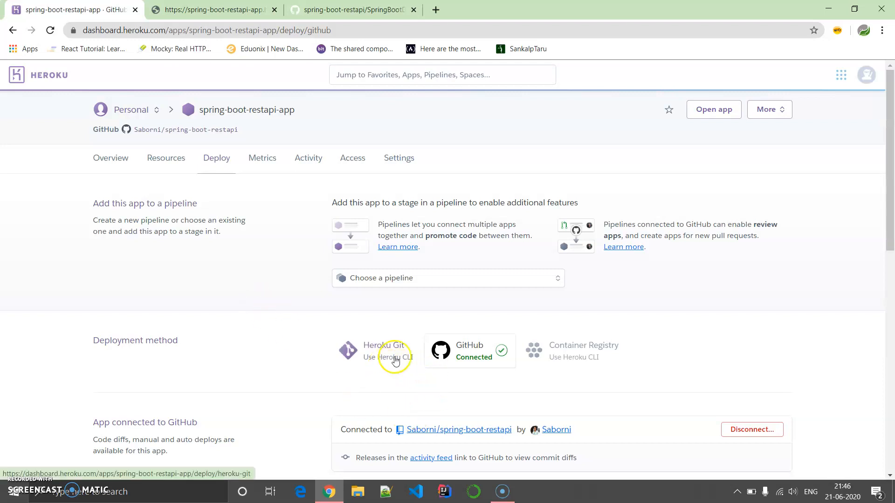
{"action": "mouse_move", "coordinate": [619, 364]}
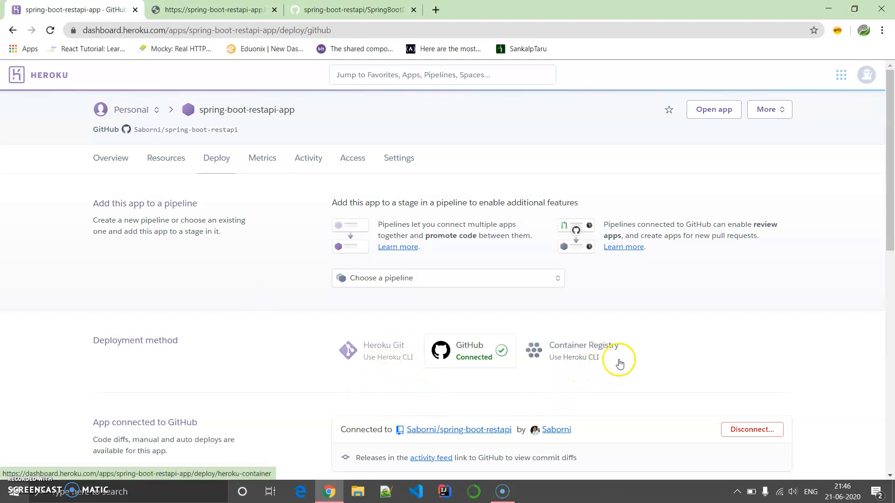
{"action": "scroll", "scroll_direction": "down", "scroll_amount": 3}
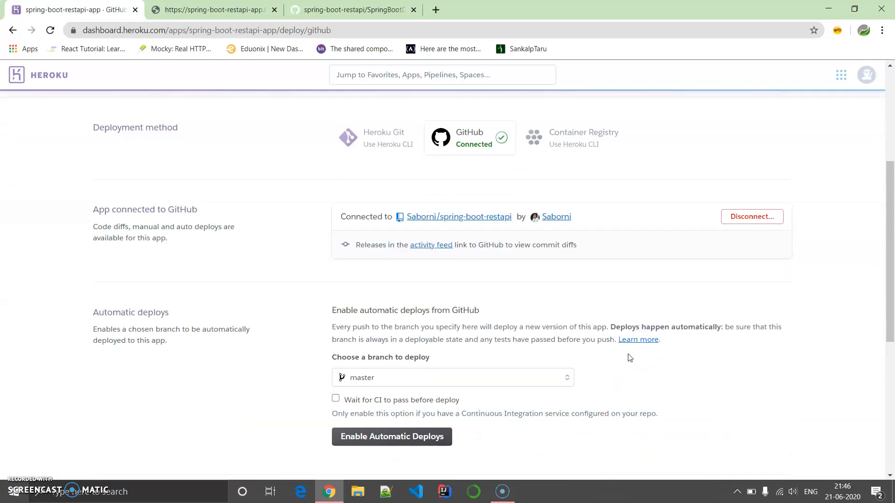
{"action": "scroll", "scroll_direction": "up", "scroll_amount": 3}
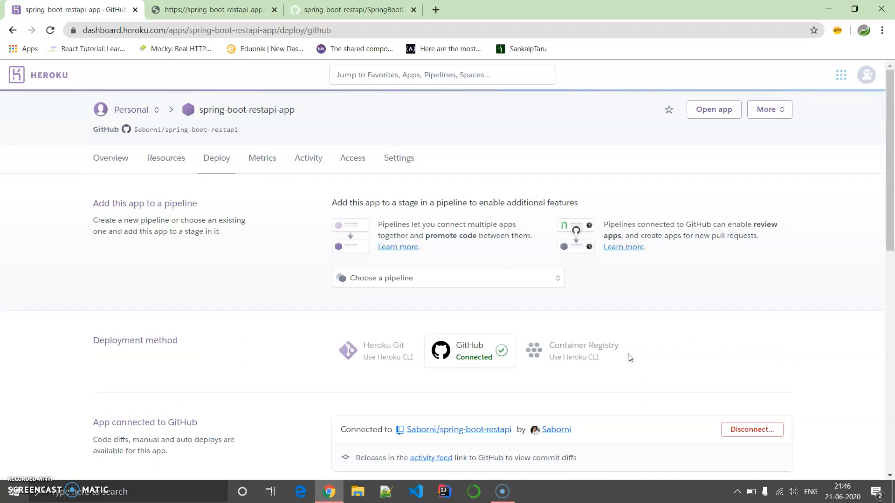
{"action": "scroll", "scroll_direction": "down", "scroll_amount": 3}
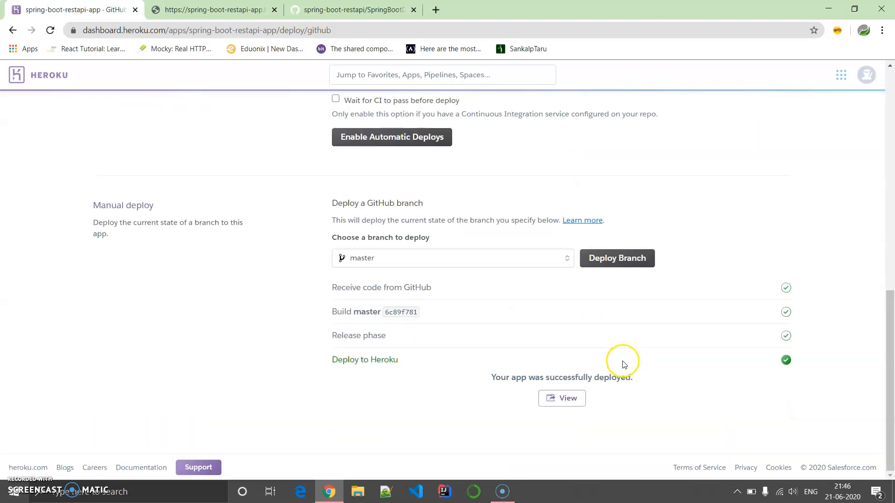
{"action": "scroll", "scroll_direction": "up", "scroll_amount": 3}
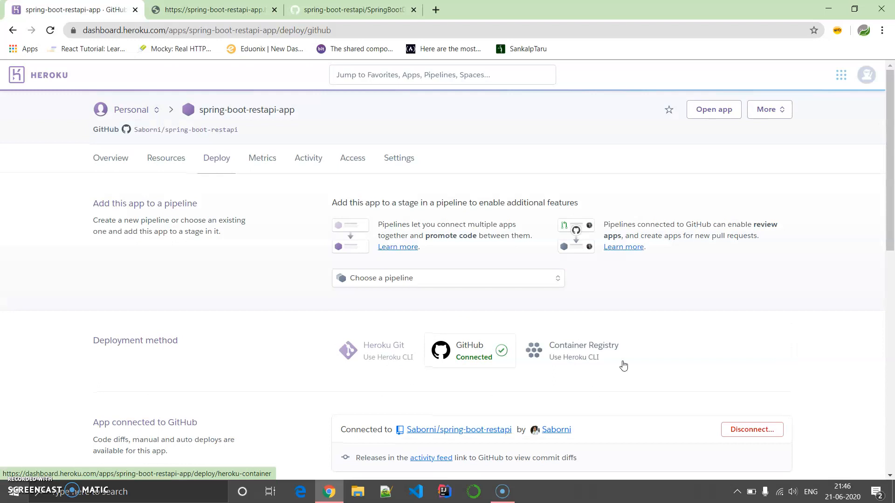
{"action": "mouse_move", "coordinate": [552, 303]}
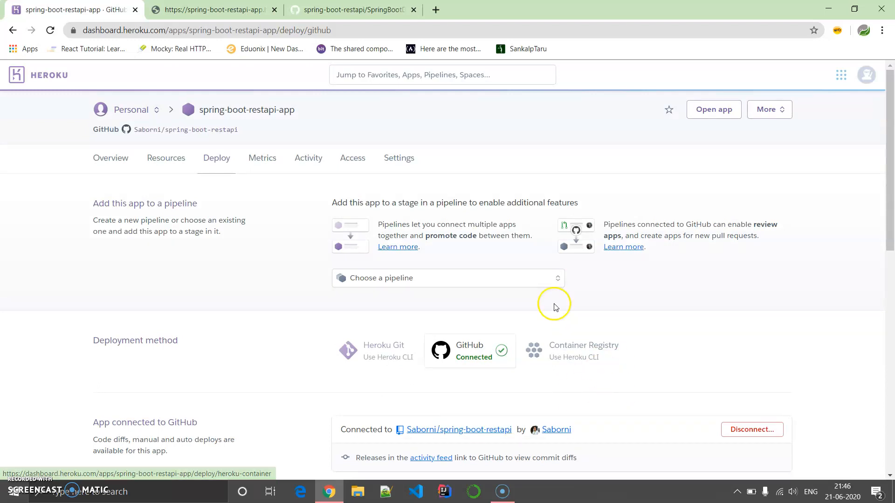
{"action": "mouse_move", "coordinate": [263, 360]}
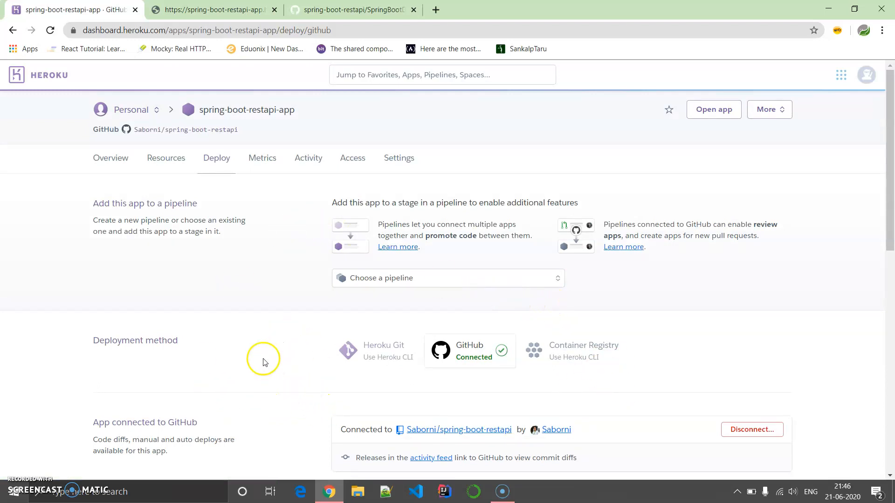
{"action": "scroll", "scroll_direction": "down", "scroll_amount": 3}
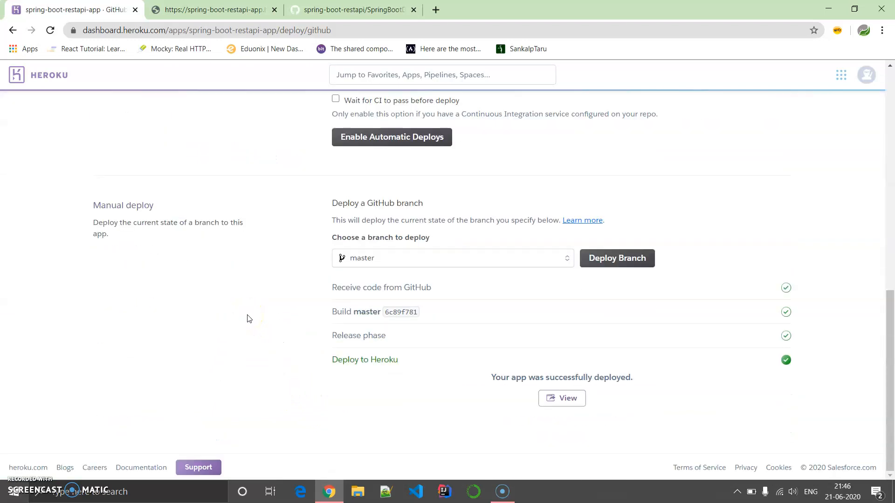
{"action": "scroll", "scroll_direction": "up", "scroll_amount": 3}
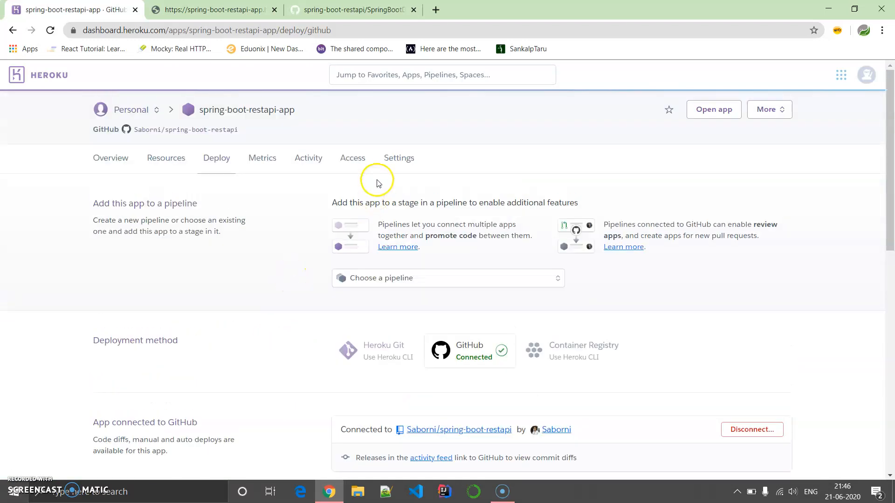
Step: Open the app's Settings tab and scroll down to the Delete App section
{"action": "left_click", "coordinate": [403, 158]}
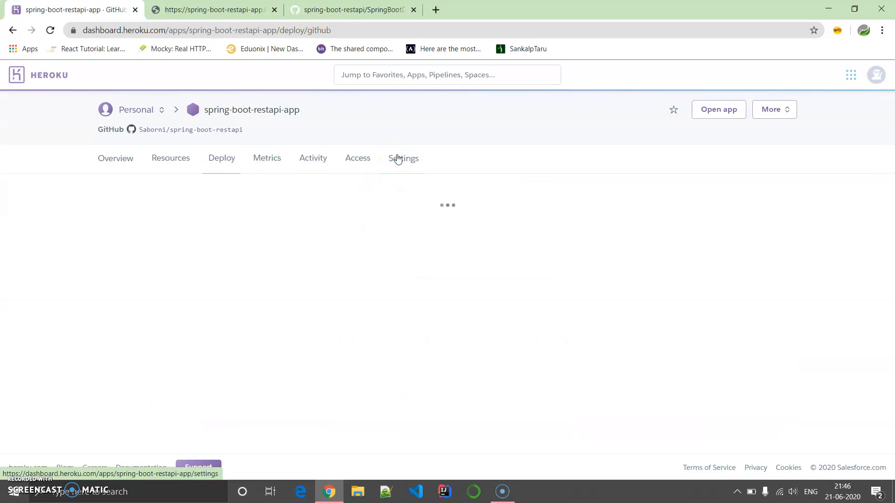
{"action": "left_click", "coordinate": [403, 159]}
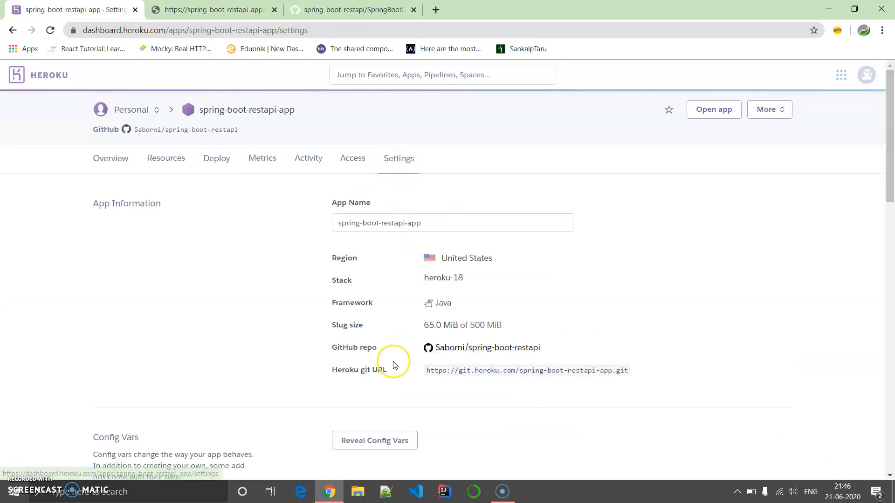
{"action": "scroll", "scroll_direction": "down", "scroll_amount": 3}
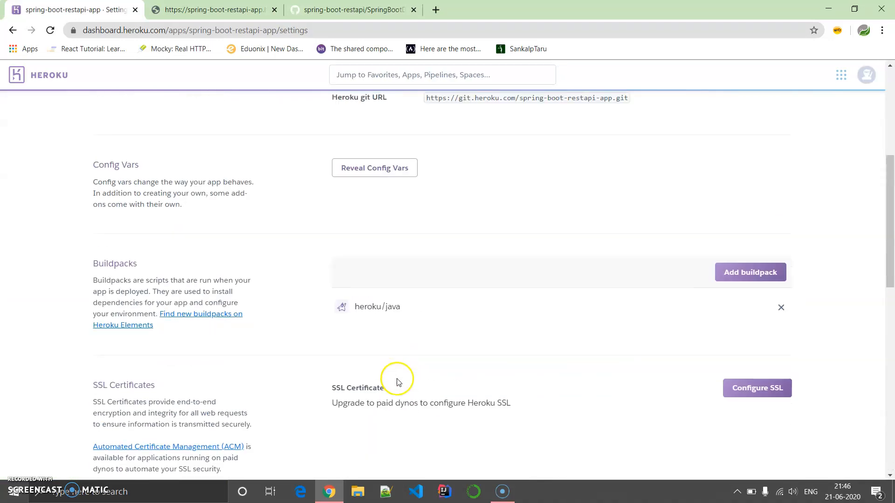
{"action": "scroll", "scroll_direction": "down", "scroll_amount": 3}
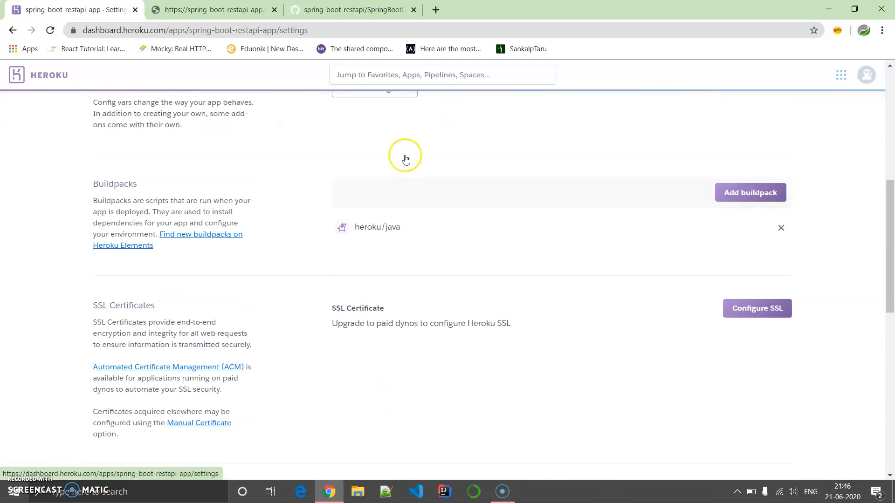
{"action": "scroll", "scroll_direction": "down", "scroll_amount": 3}
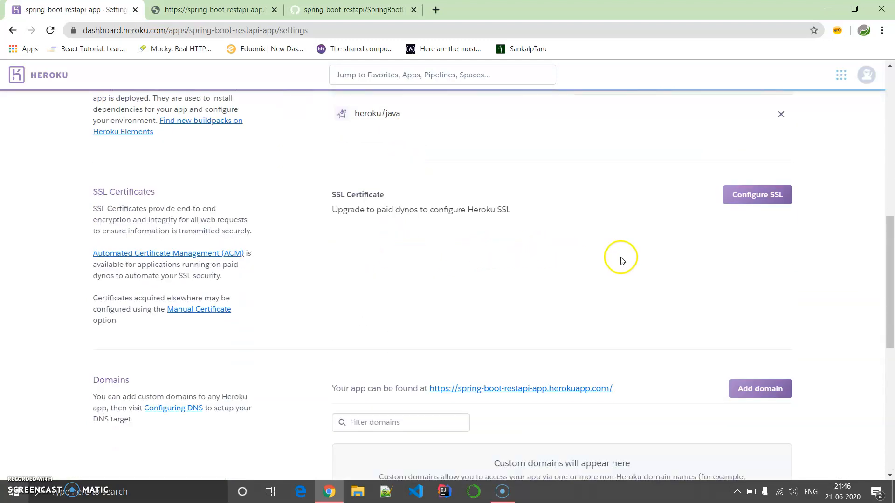
{"action": "mouse_move", "coordinate": [742, 217]}
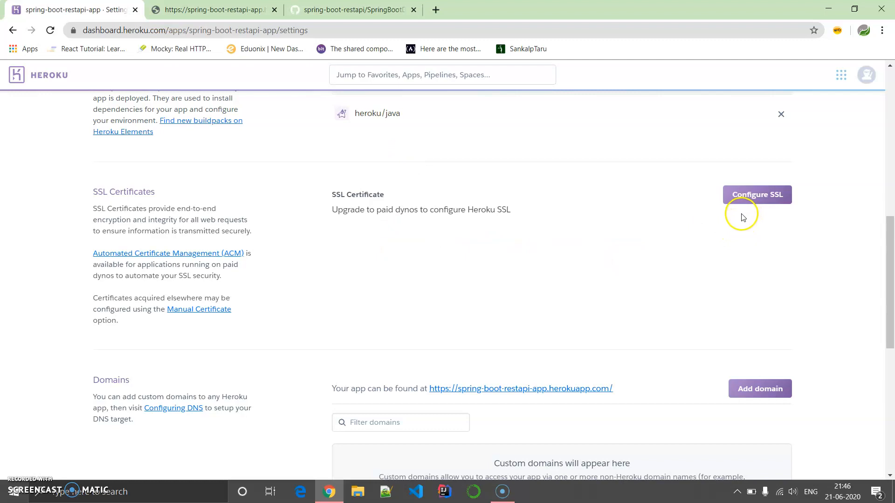
{"action": "mouse_move", "coordinate": [366, 233]}
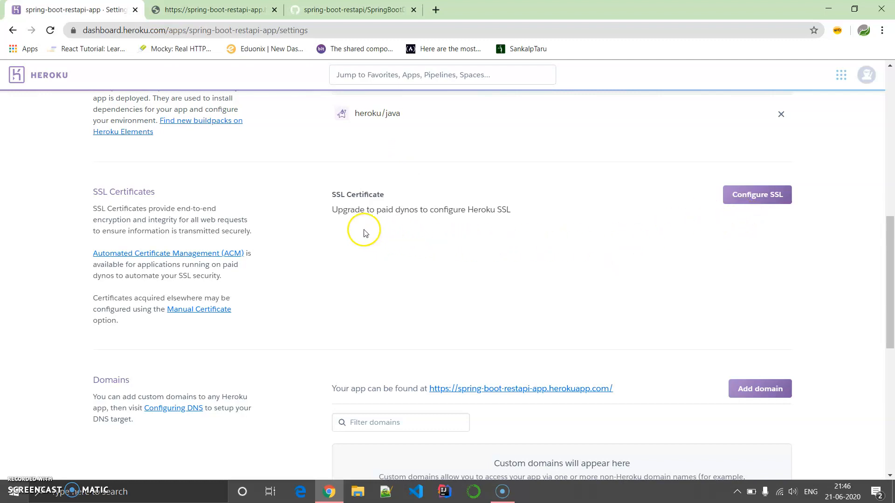
{"action": "mouse_move", "coordinate": [768, 200]}
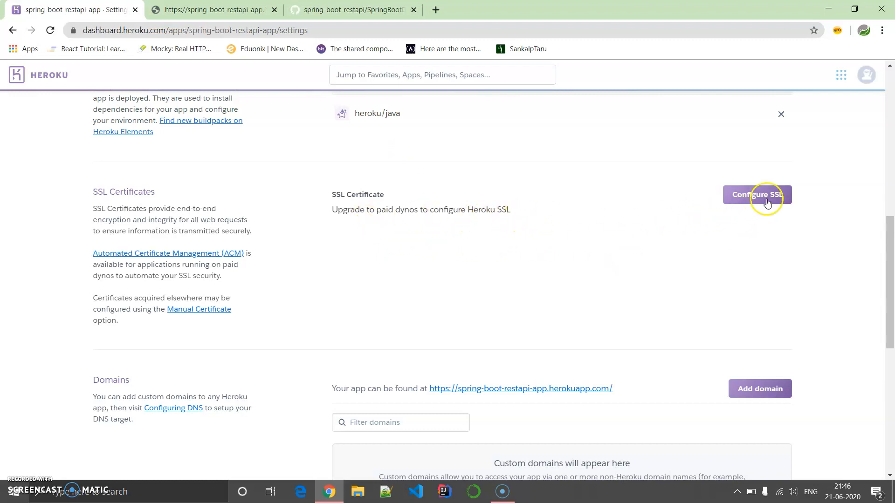
{"action": "scroll", "scroll_direction": "down", "scroll_amount": 3}
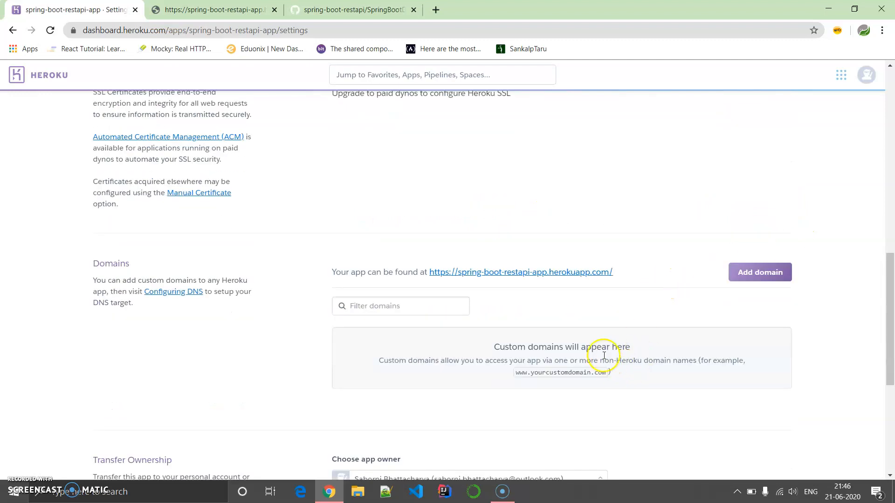
{"action": "mouse_move", "coordinate": [760, 273]}
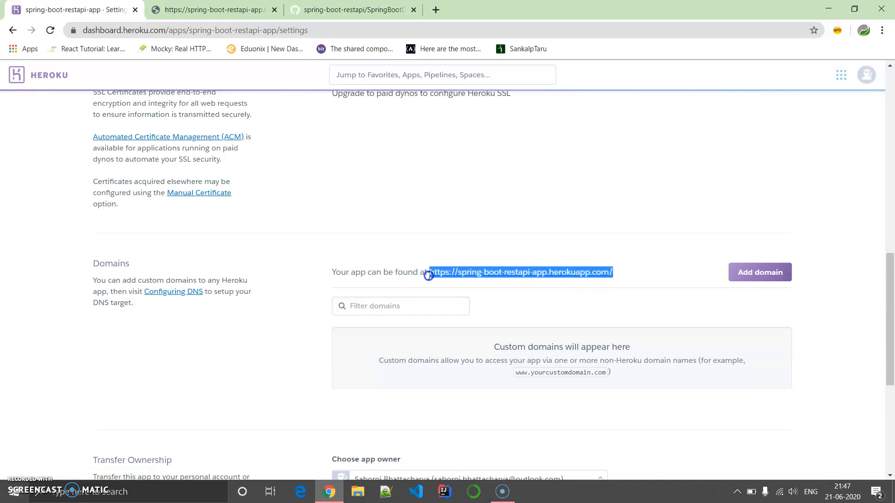
{"action": "mouse_move", "coordinate": [690, 298]}
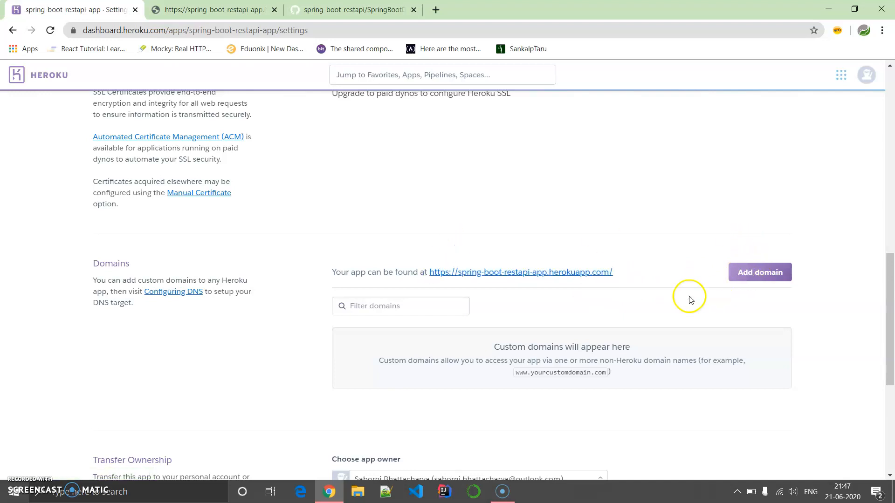
{"action": "scroll", "scroll_direction": "down", "scroll_amount": 3}
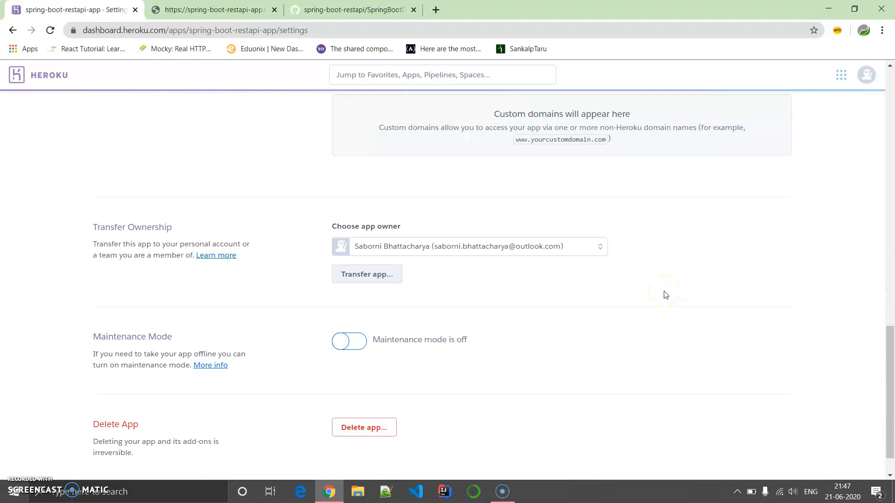
{"action": "scroll", "scroll_direction": "down", "scroll_amount": 3}
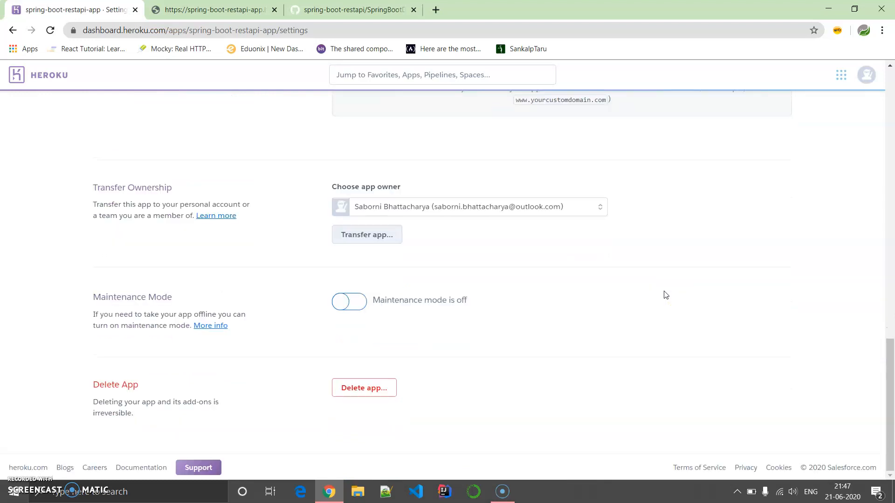
Step: Delete the app, typing 'spring-boot-restapi-app' in the confirmation field
{"action": "left_click", "coordinate": [363, 388]}
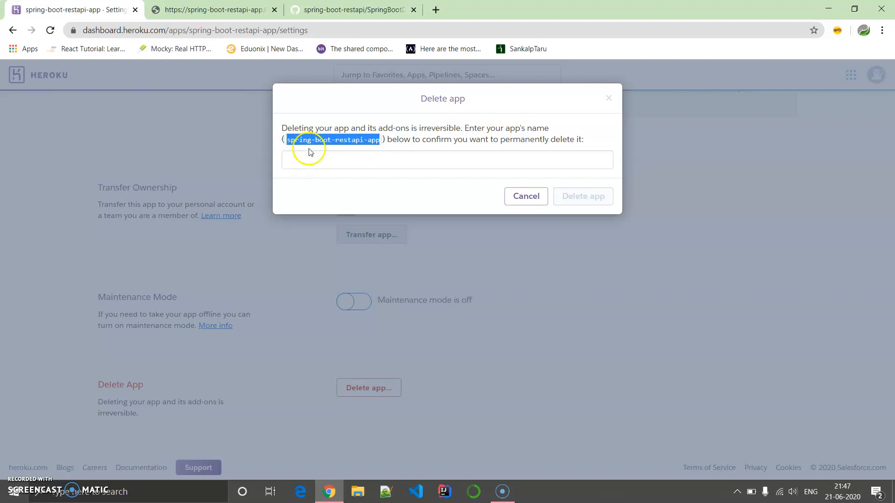
{"action": "type", "text": "spring-boot-restapi-app"}
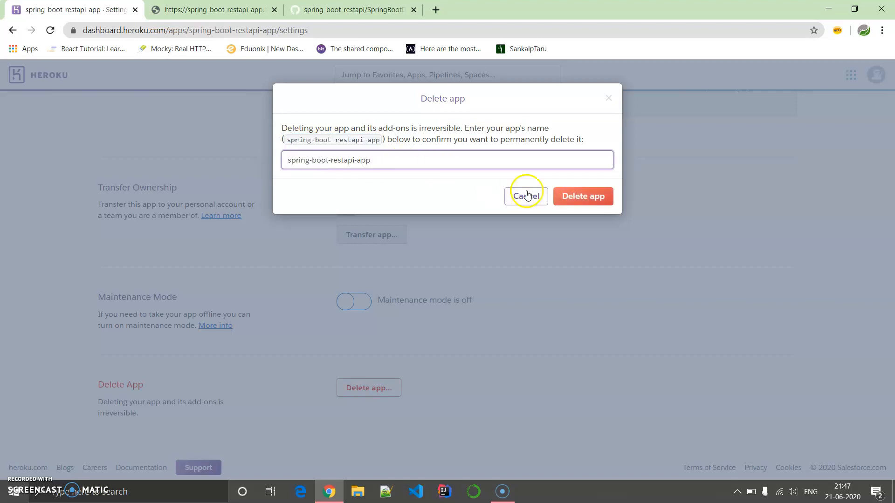
{"action": "left_click", "coordinate": [583, 196]}
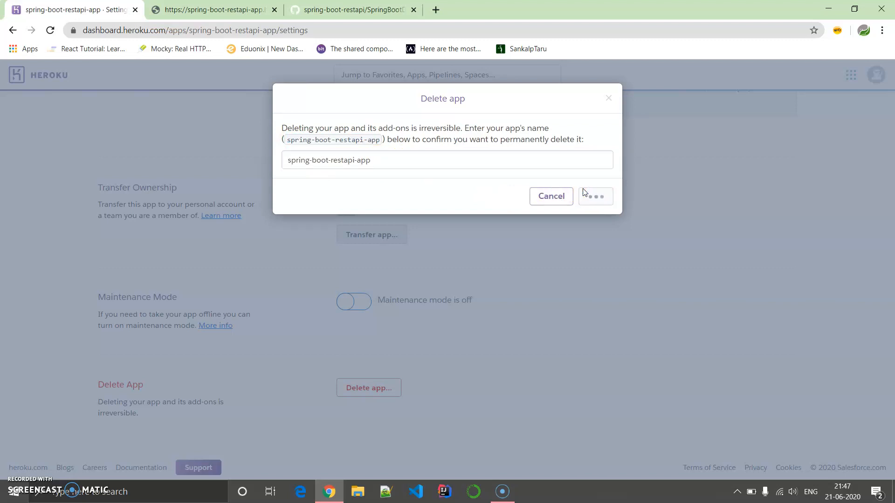
{"action": "left_click", "coordinate": [595, 196]}
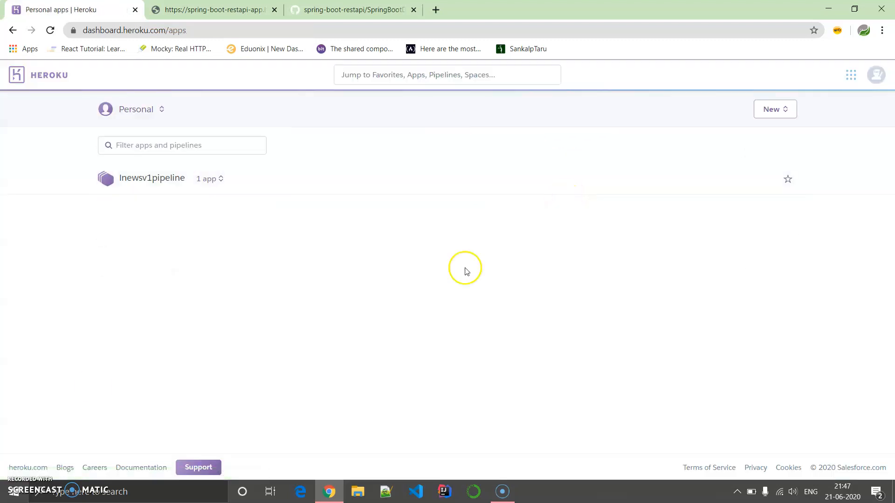
{"action": "mouse_move", "coordinate": [439, 277]}
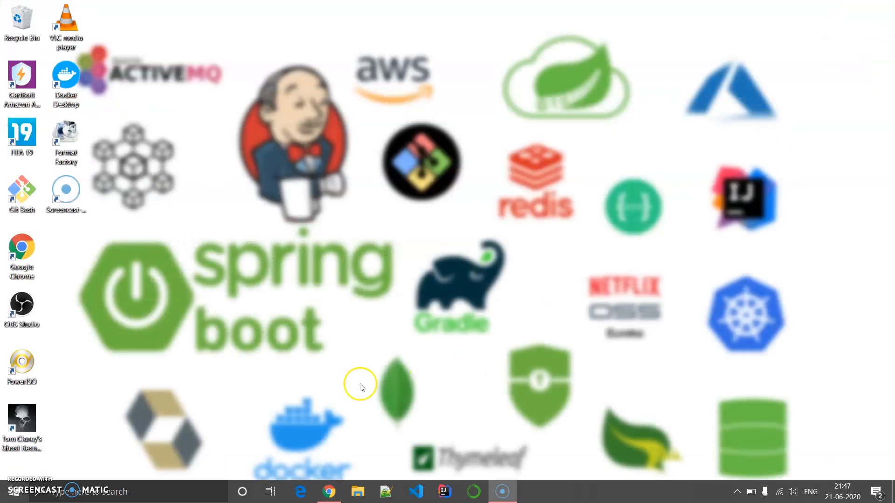
{"action": "mouse_move", "coordinate": [356, 388]}
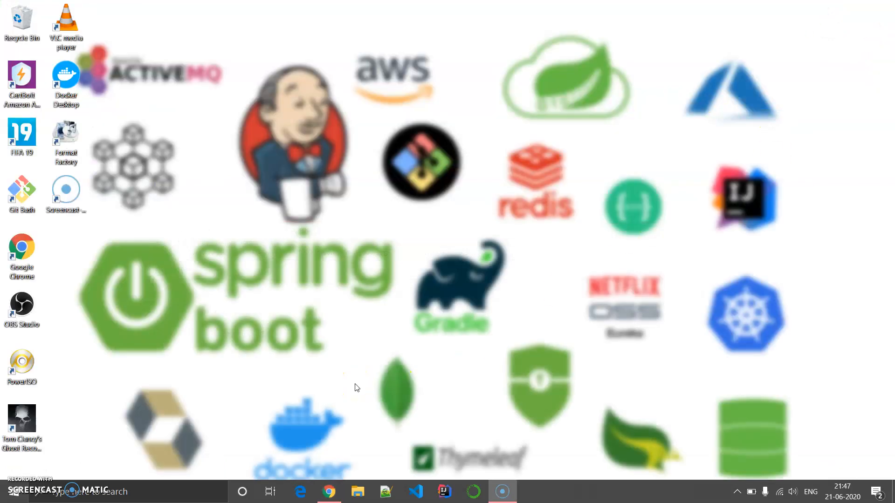